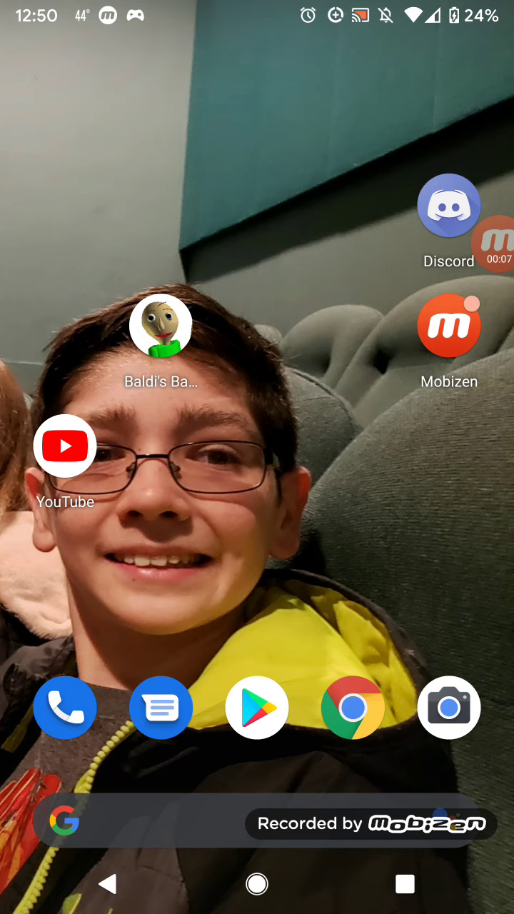
Launch Discord and show the servers sidebar with the joined server's channels.
left_click(449, 206)
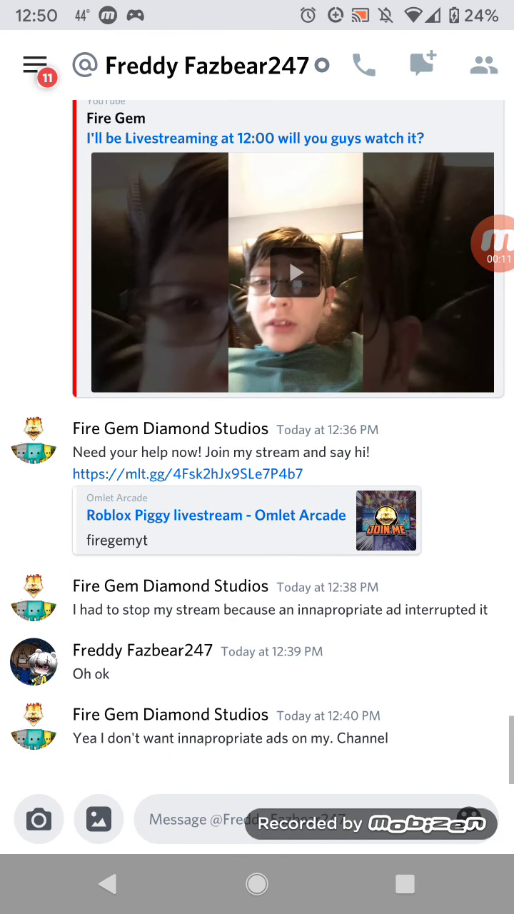
left_click(34, 63)
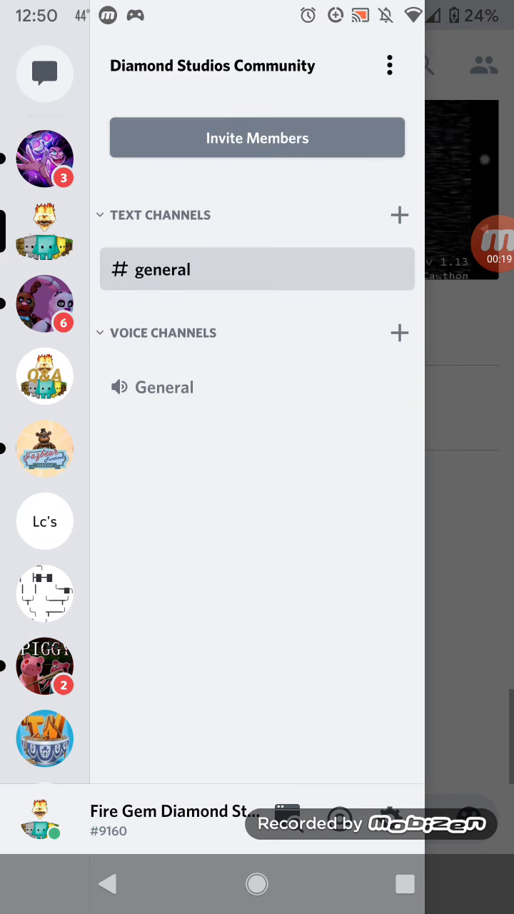
scroll("down", 3)
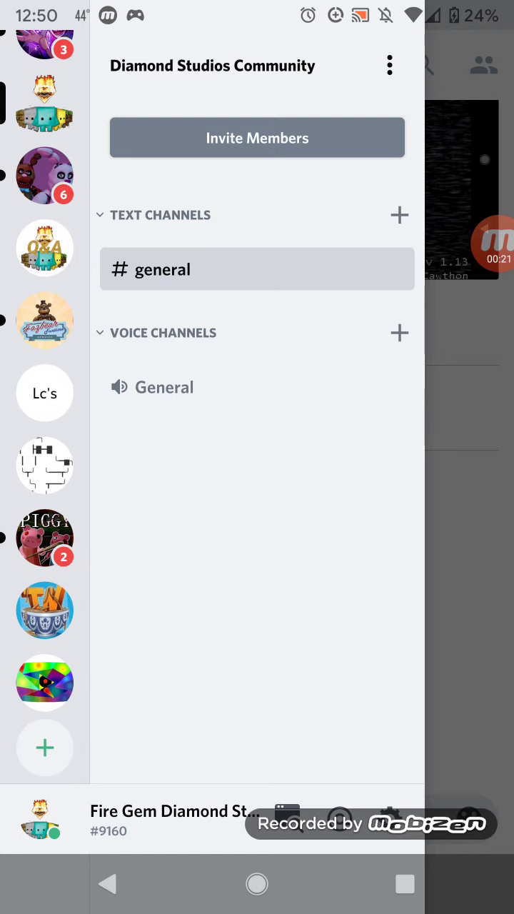
Begin creating a brand-new server and choose to upload its icon from Photos.
left_click(44, 748)
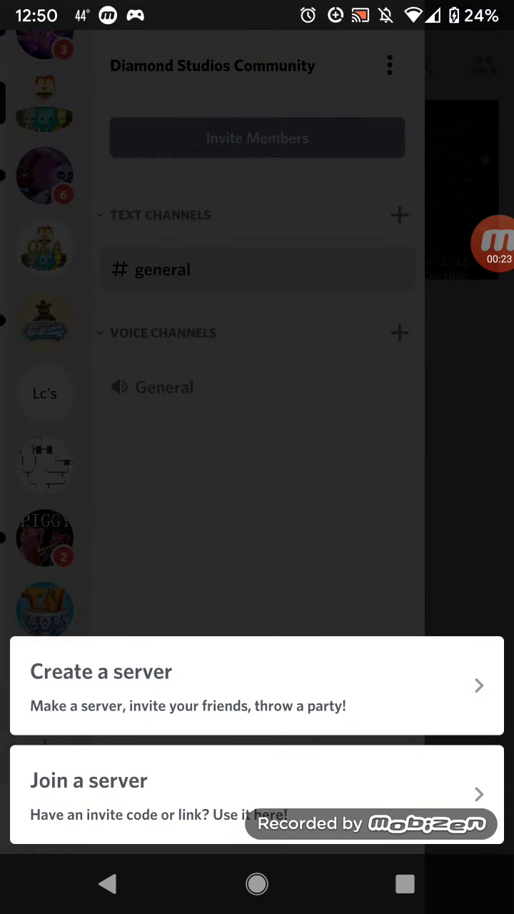
left_click(257, 684)
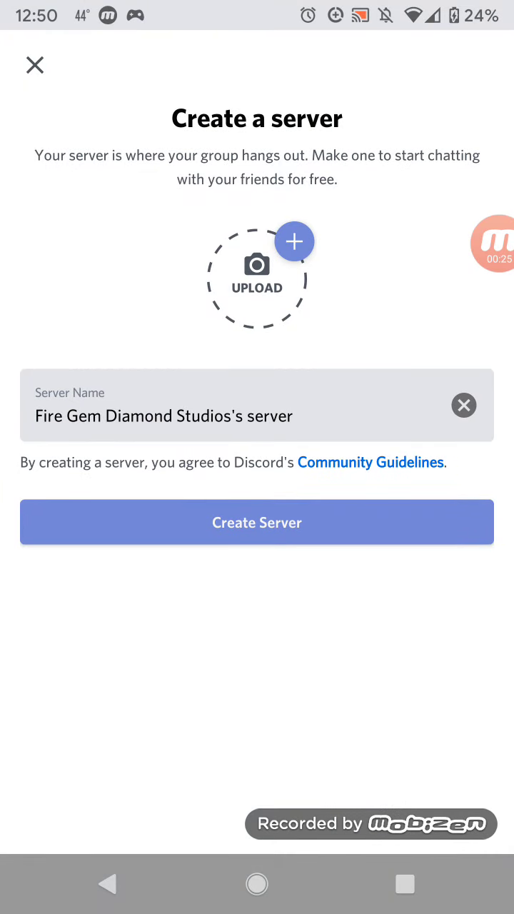
left_click(257, 274)
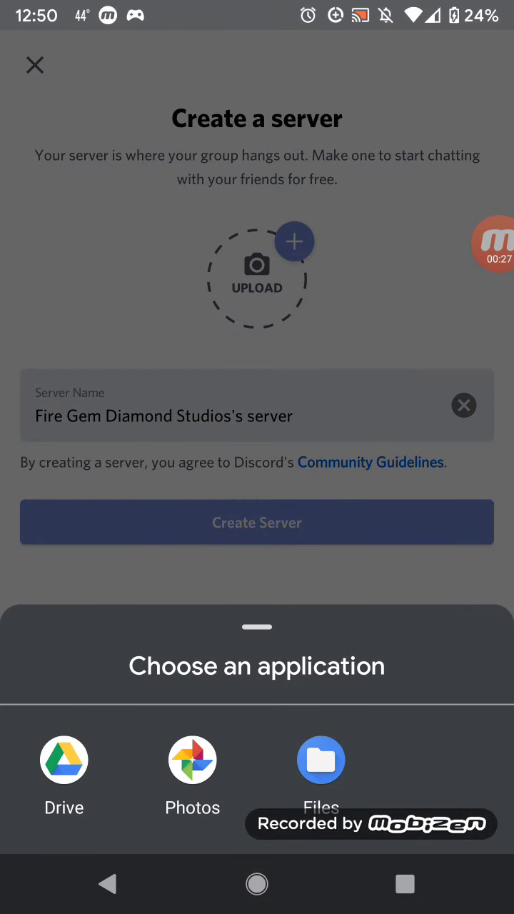
left_click(191, 774)
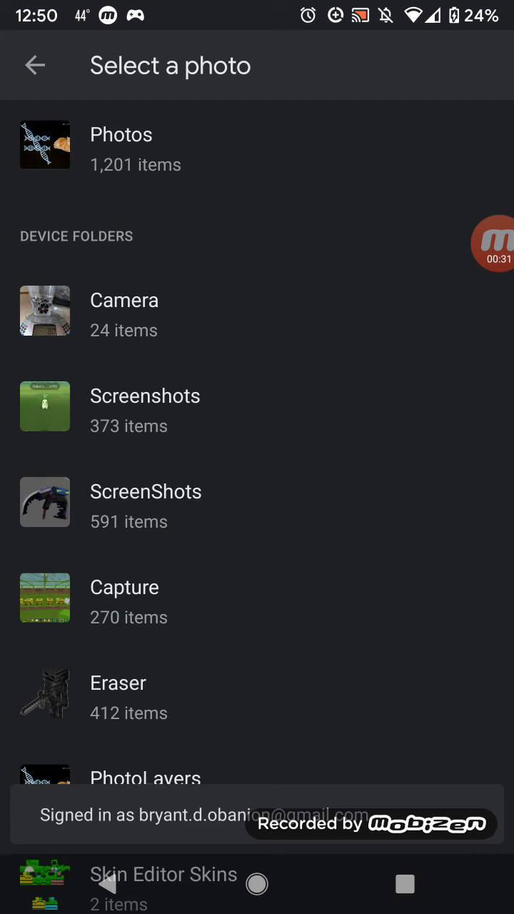
Scroll through the gallery toward the couch photo for the server icon.
scroll("down", 3)
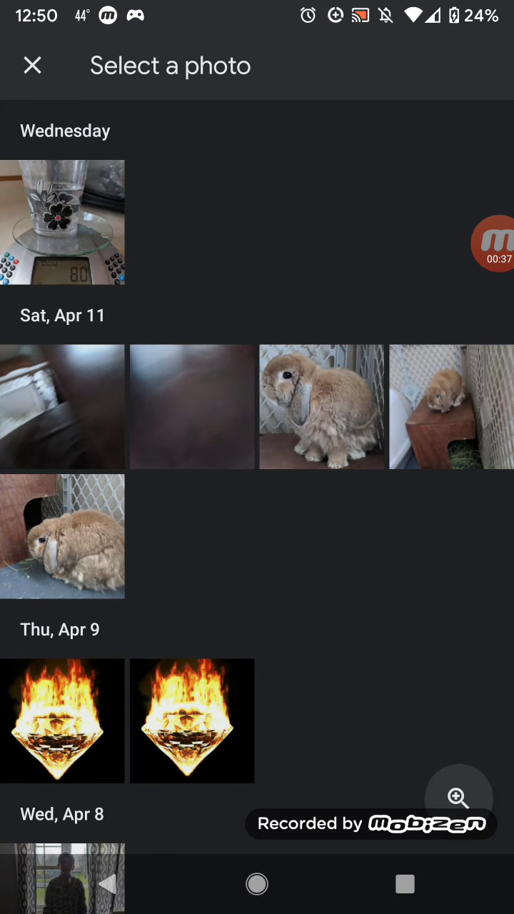
scroll("down", 3)
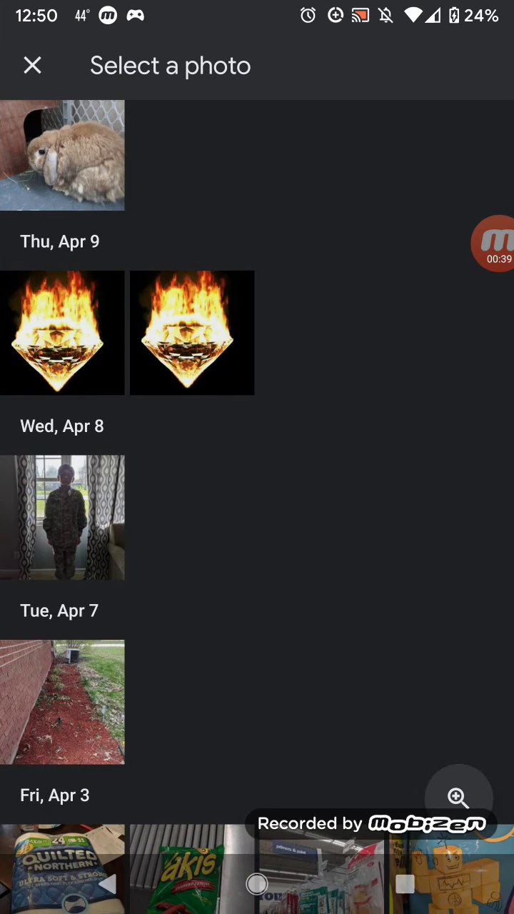
scroll("down", 3)
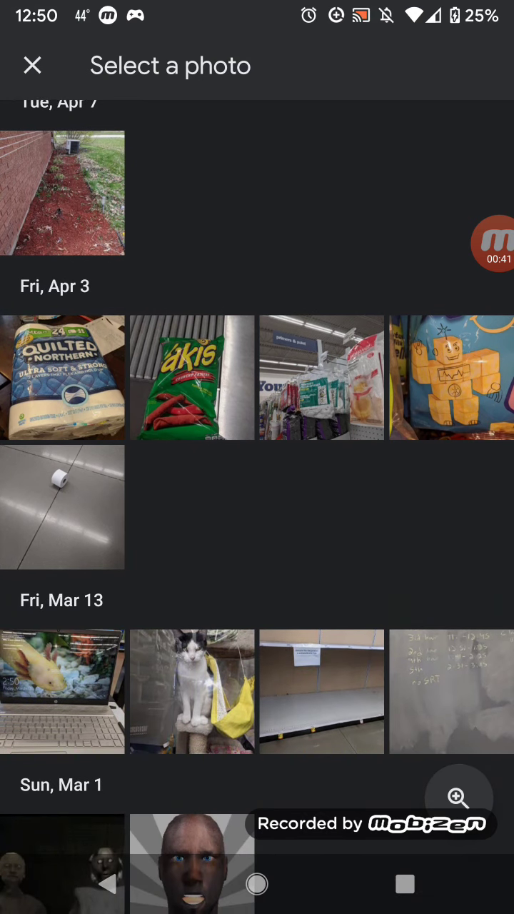
scroll("down", 3)
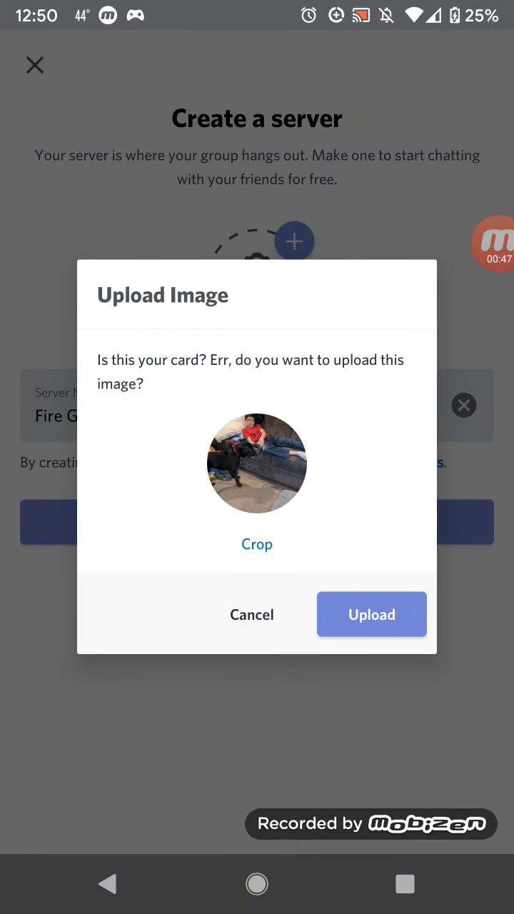
Reject the couch photo and browse the Photos gallery again for a different icon.
left_click(257, 543)
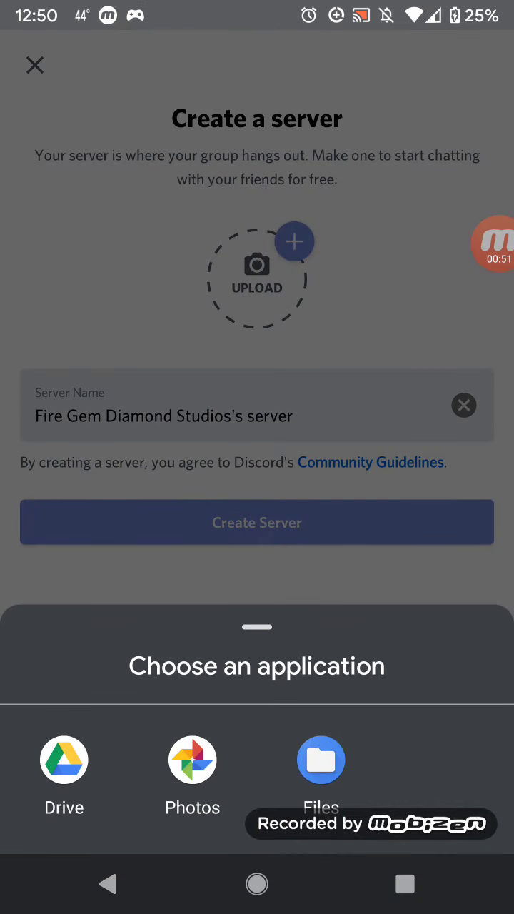
left_click(191, 774)
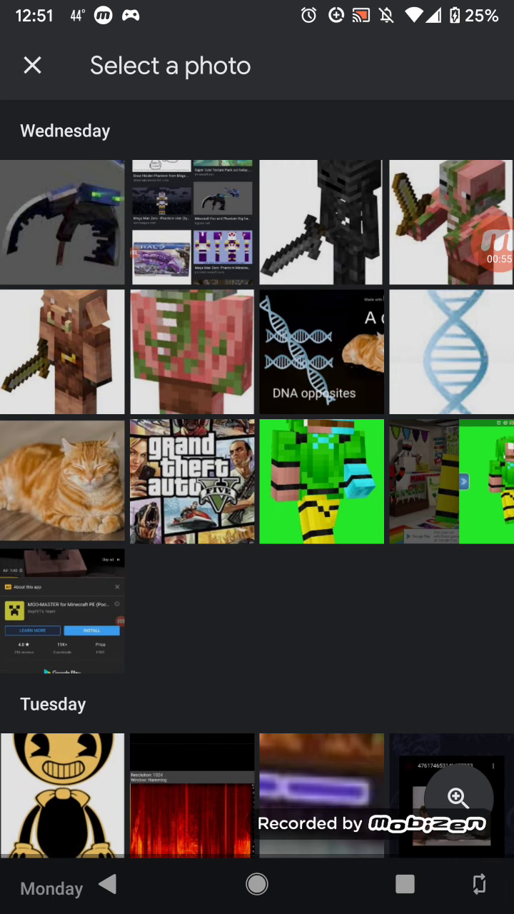
scroll("down", 3)
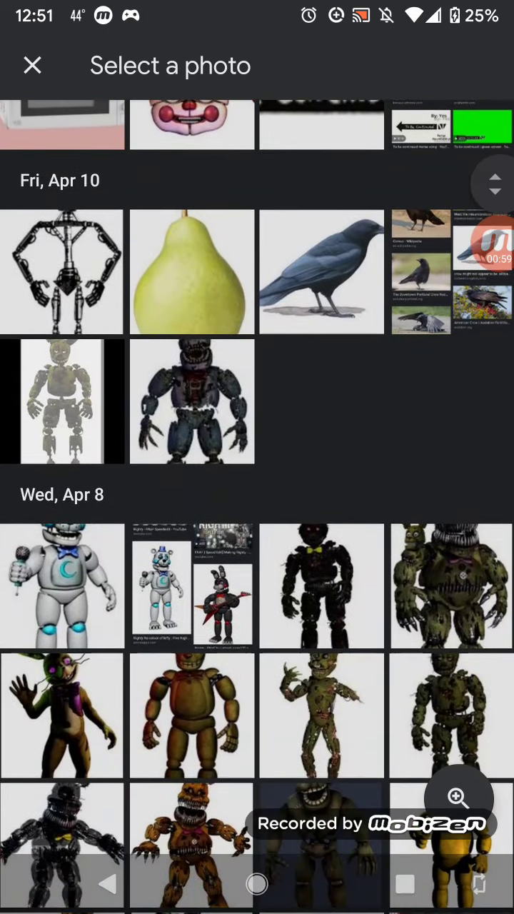
scroll("down", 3)
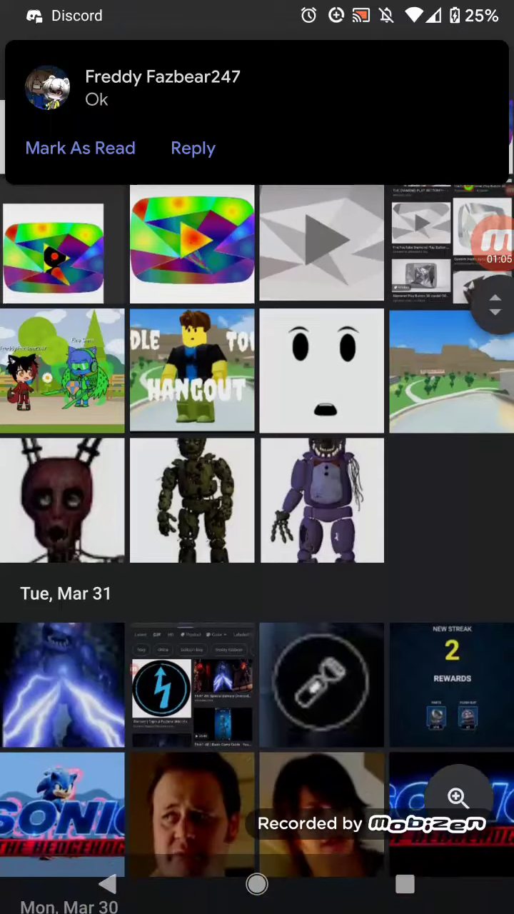
scroll("down", 3)
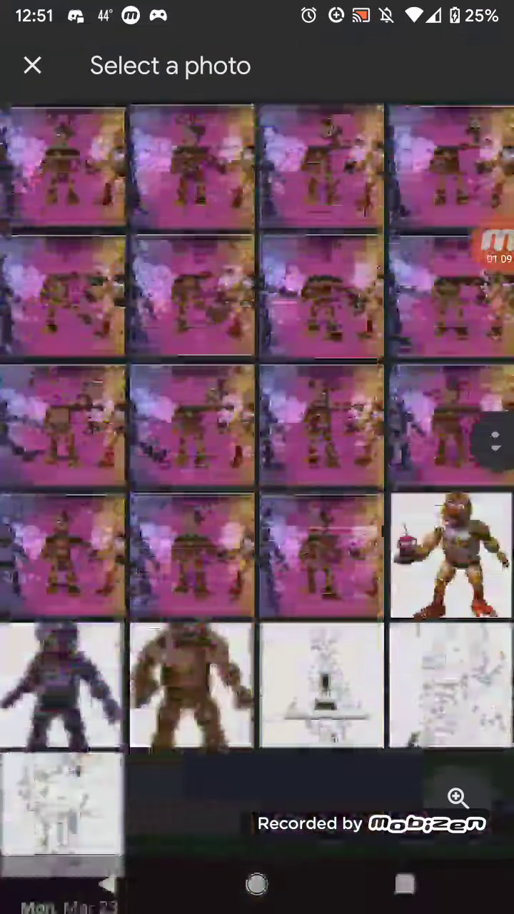
Select the flaming diamond picture as the server icon.
left_click(32, 66)
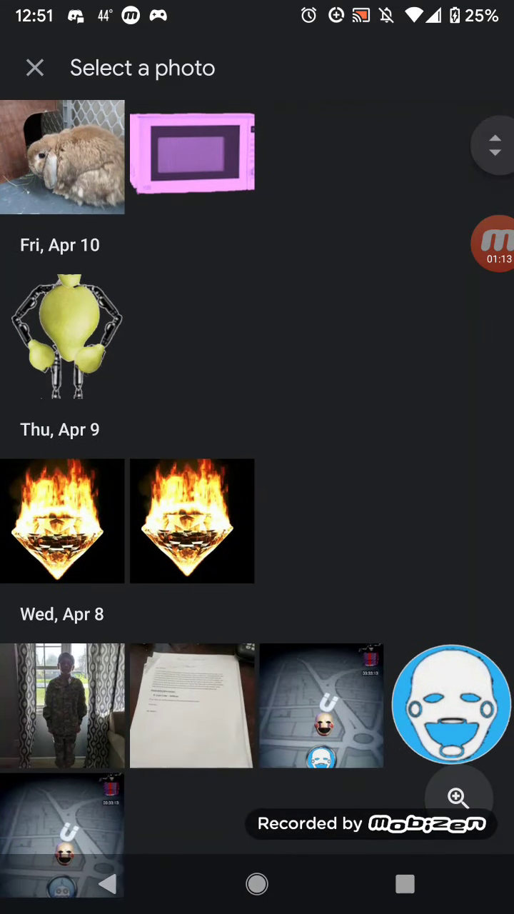
scroll("down", 3)
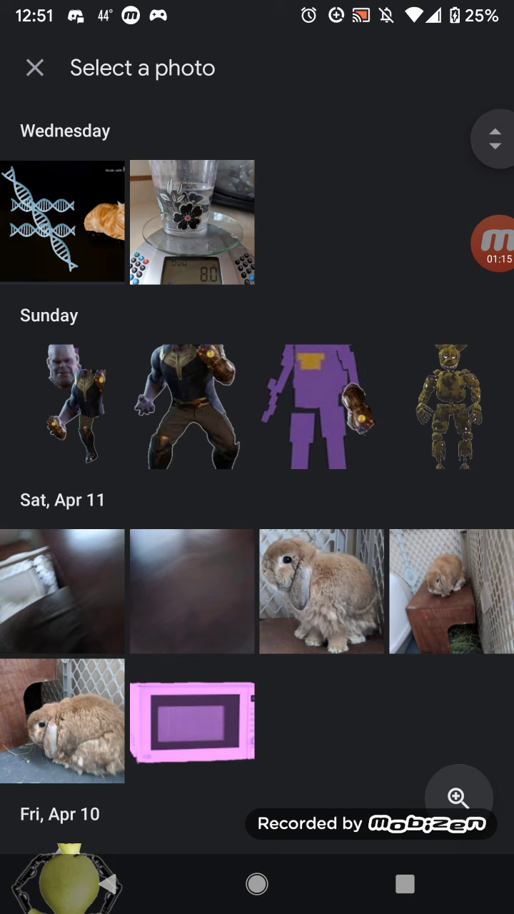
scroll("down", 3)
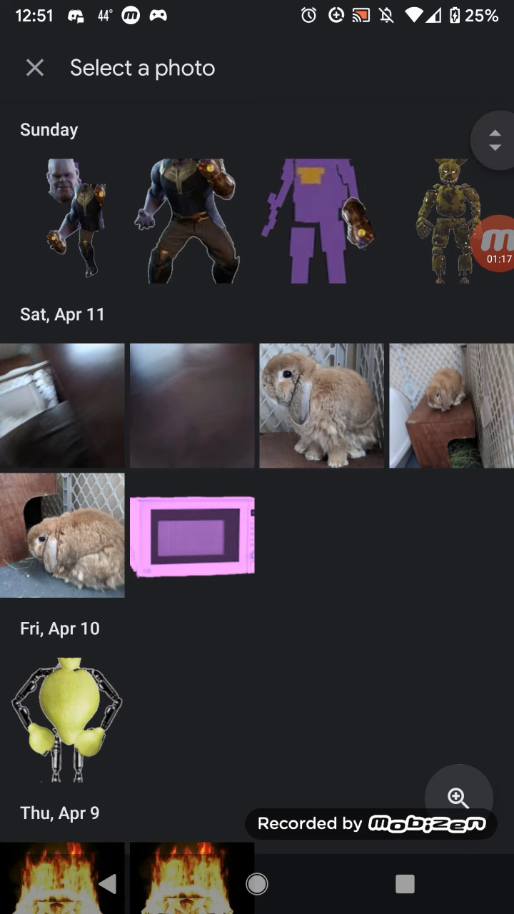
left_click(63, 878)
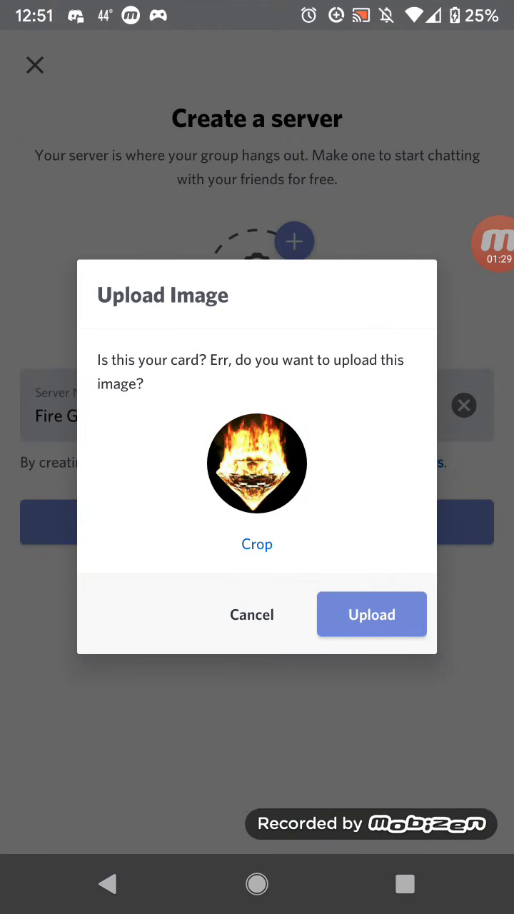
Confirm the flaming diamond icon, clear the default name and begin typing 'Fire Gem'.
left_click(372, 614)
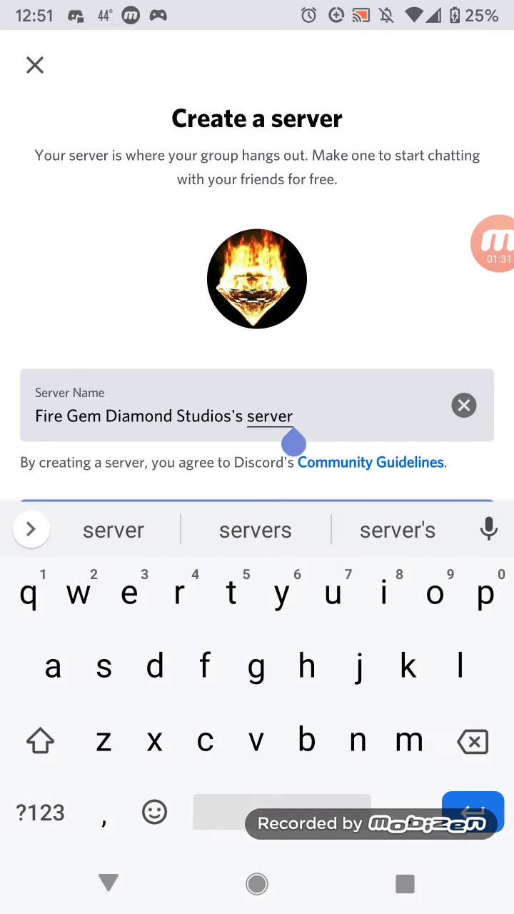
left_click(462, 405)
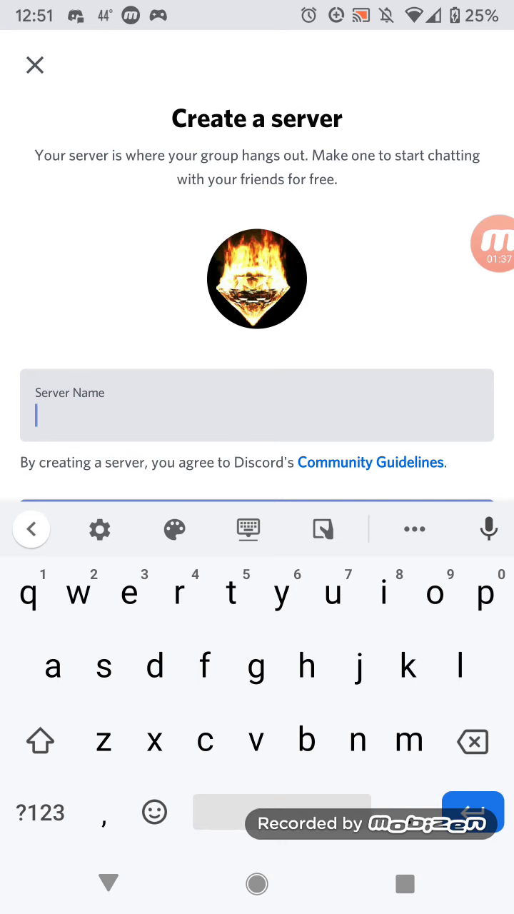
left_click(40, 740)
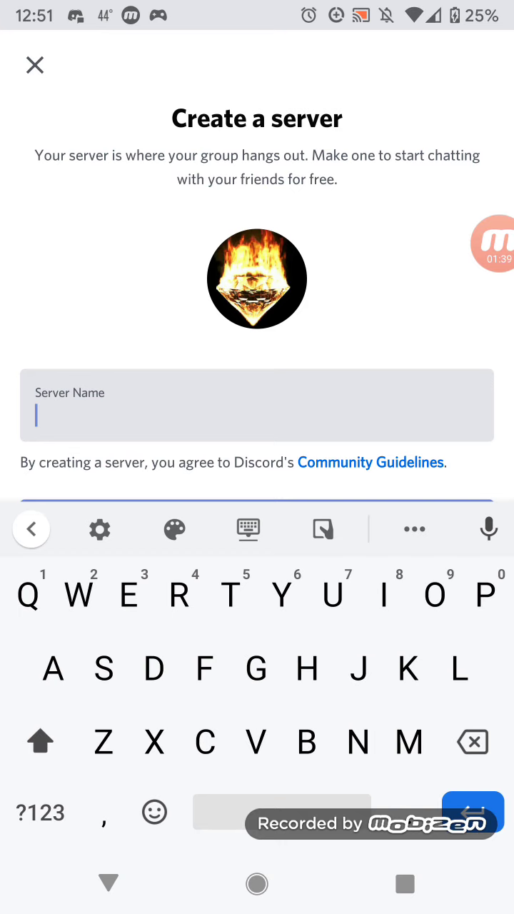
type("Fire")
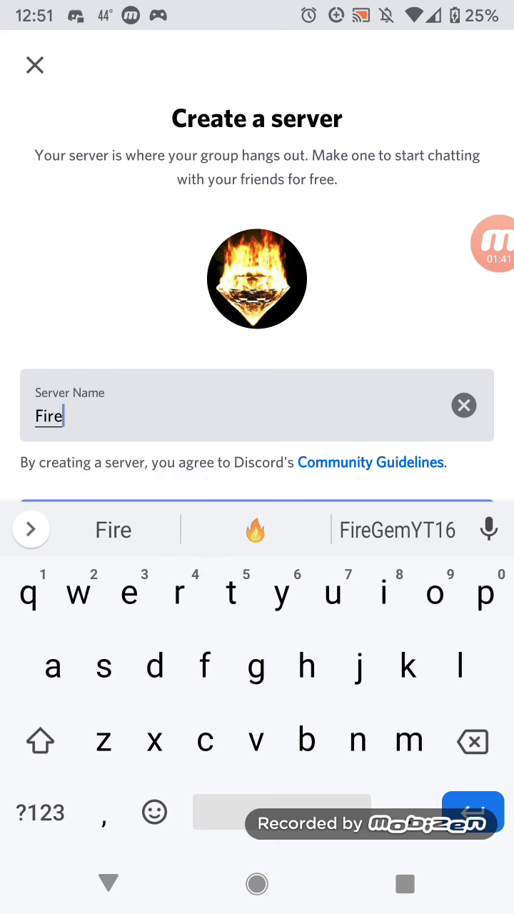
type("Geem")
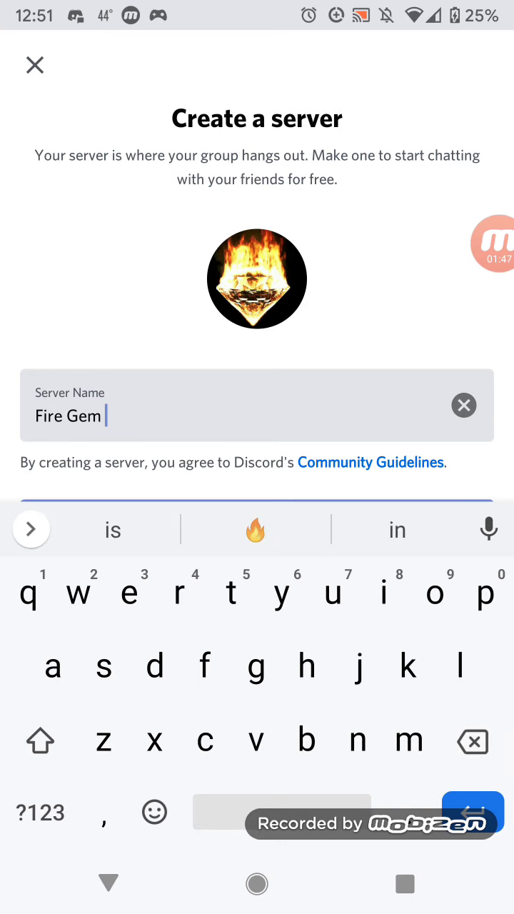
Finish naming the server 'Fire Gem Interaction discord server'.
left_click(40, 739)
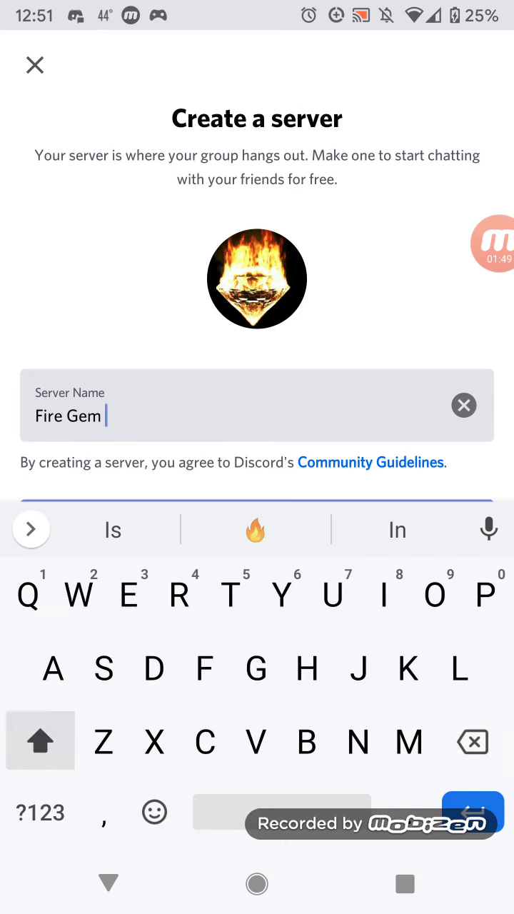
type("Int")
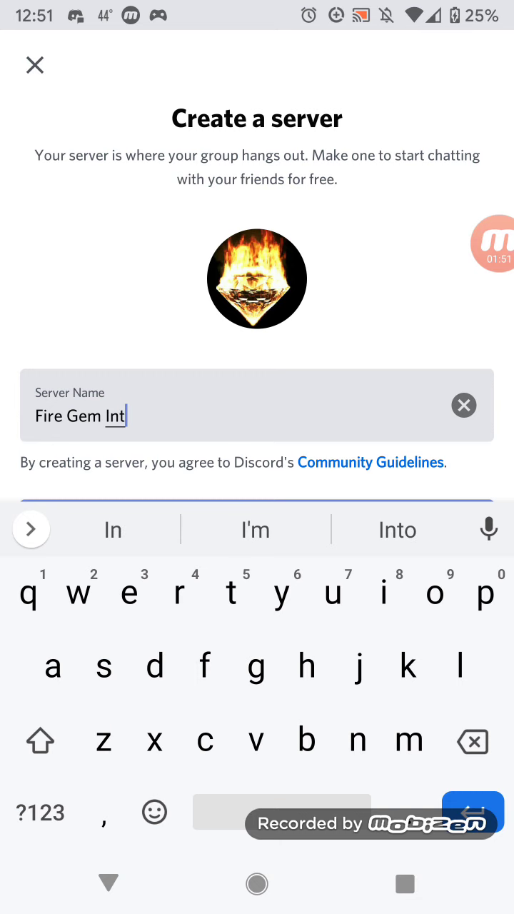
type("eraction")
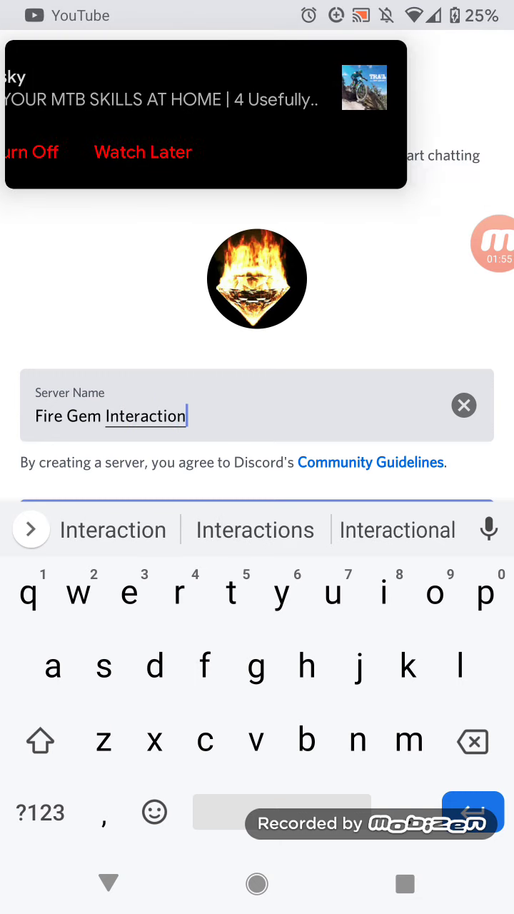
type("discord server")
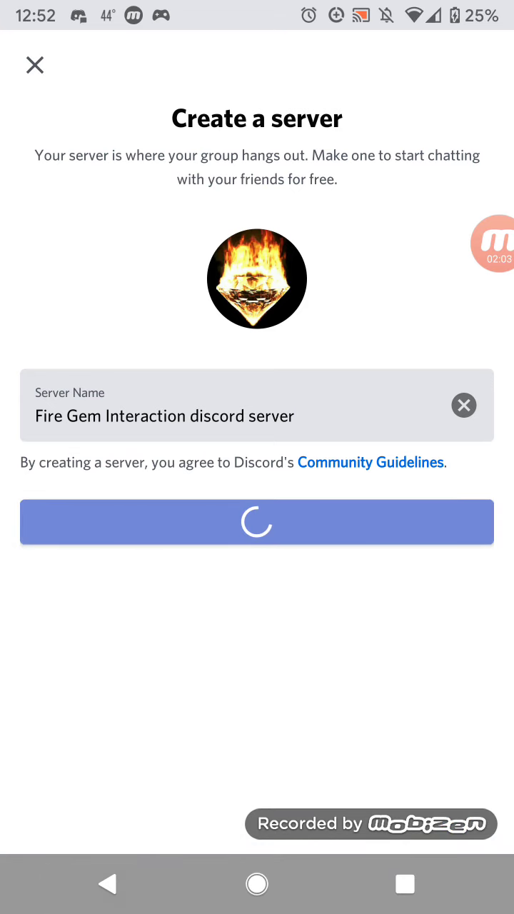
left_click(257, 523)
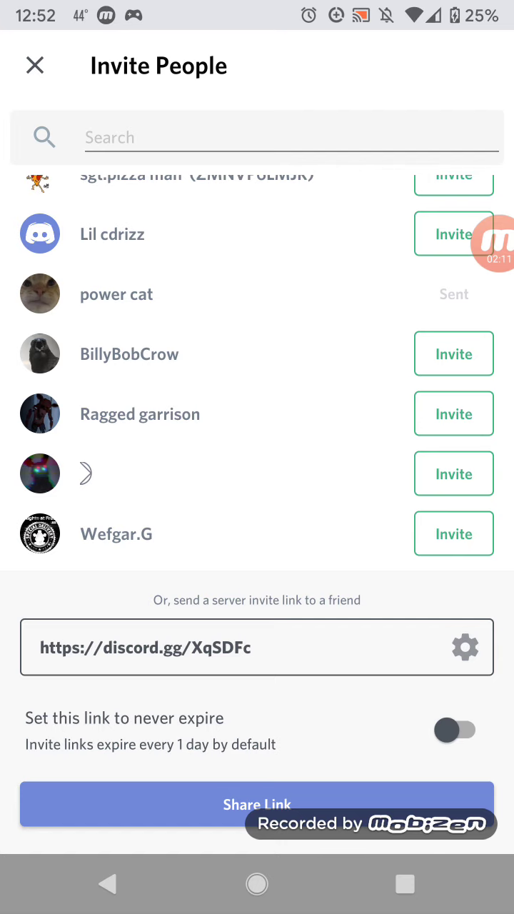
left_click(454, 354)
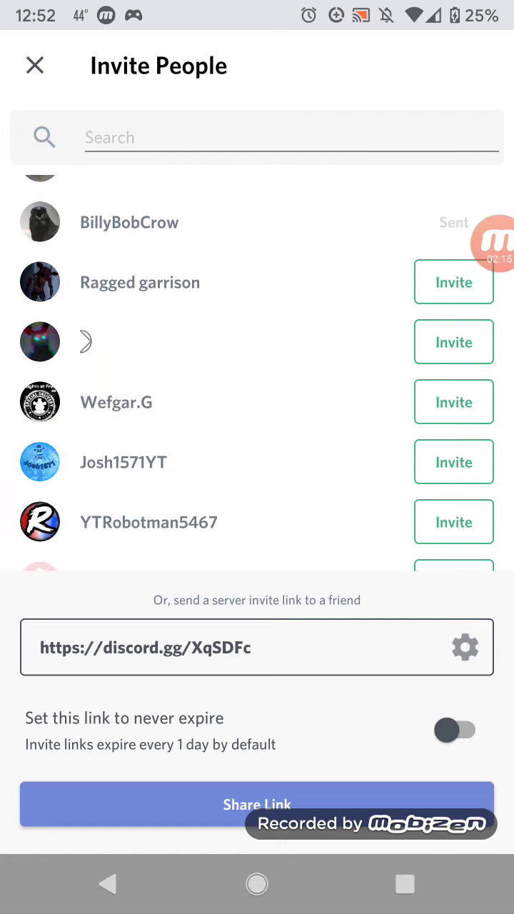
scroll("up", 3)
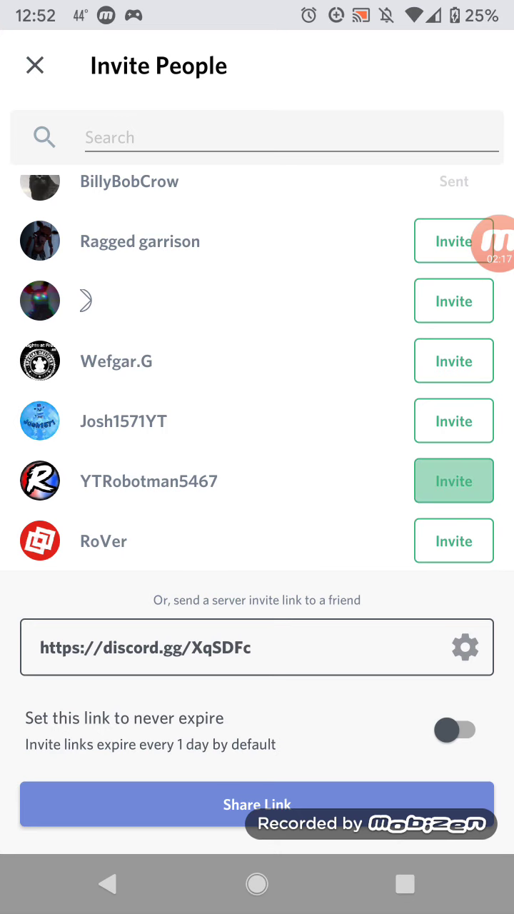
scroll("up", 3)
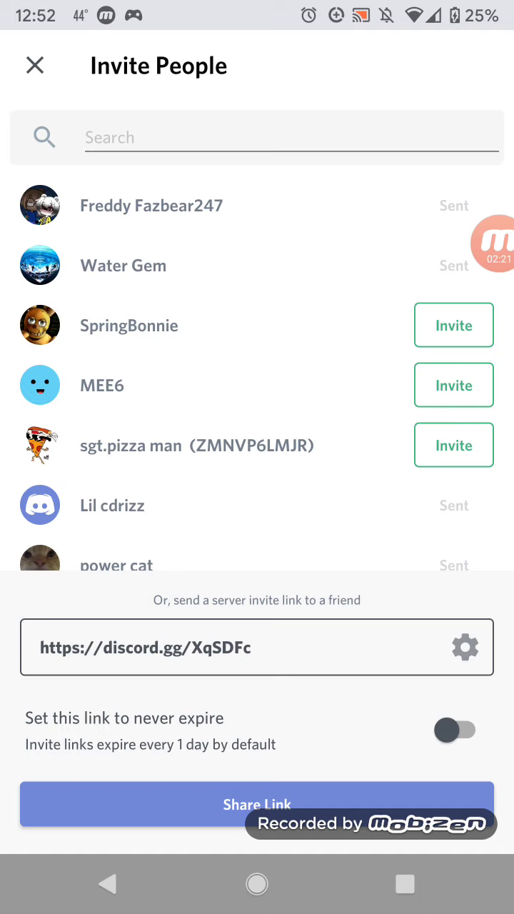
left_click(466, 647)
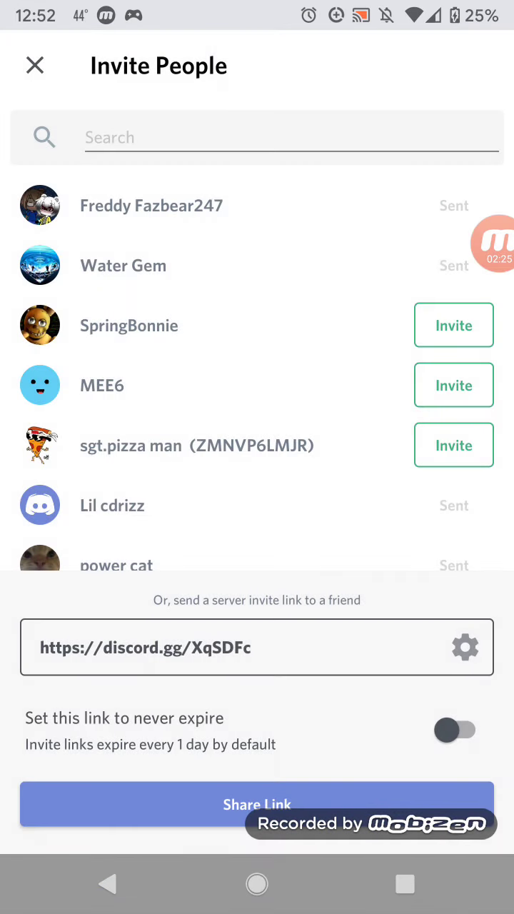
left_click(454, 731)
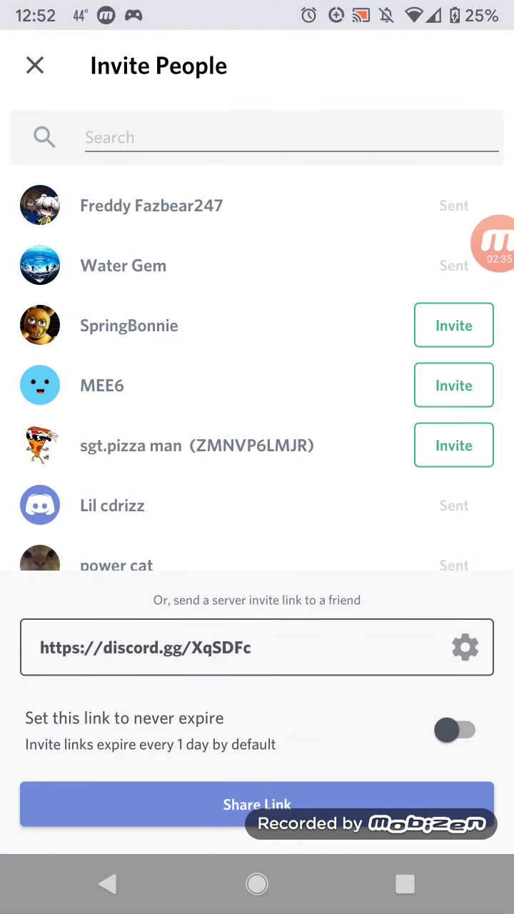
left_click(34, 66)
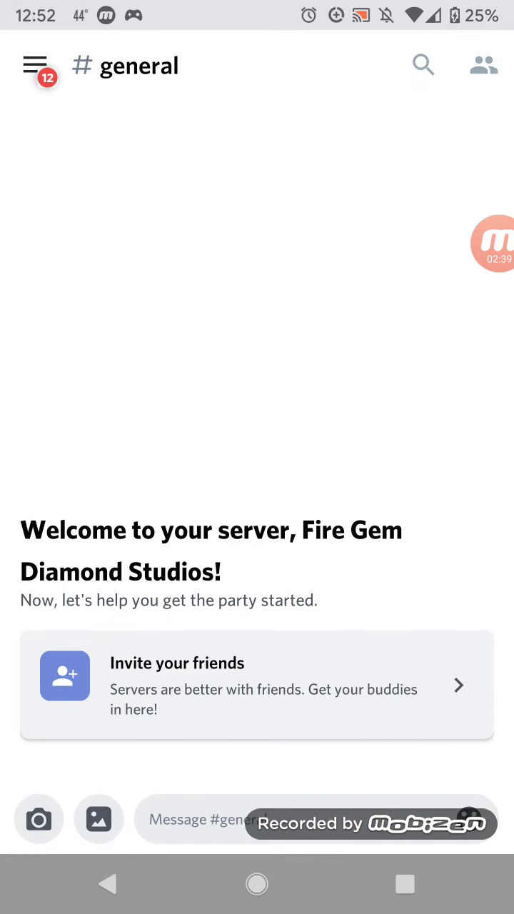
Invite MEE6 from the server's Invite Members screen and return to the channel list.
left_click(34, 64)
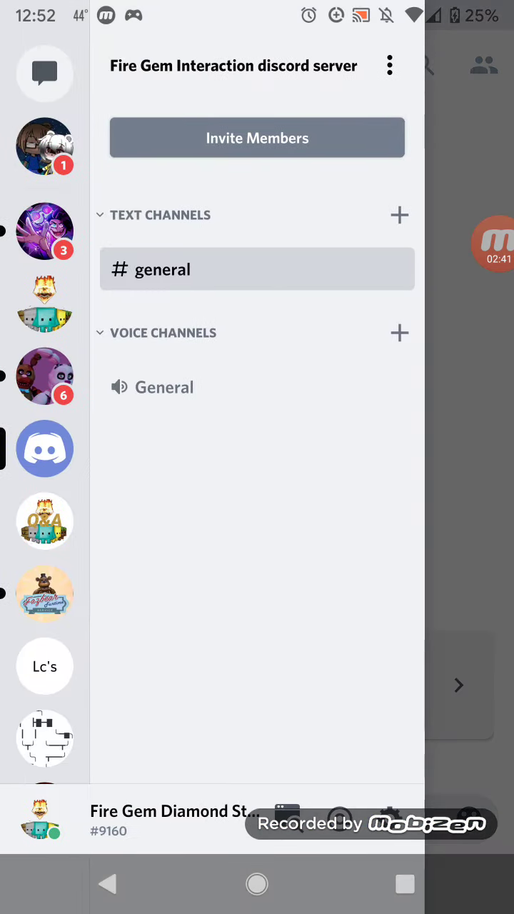
left_click(257, 137)
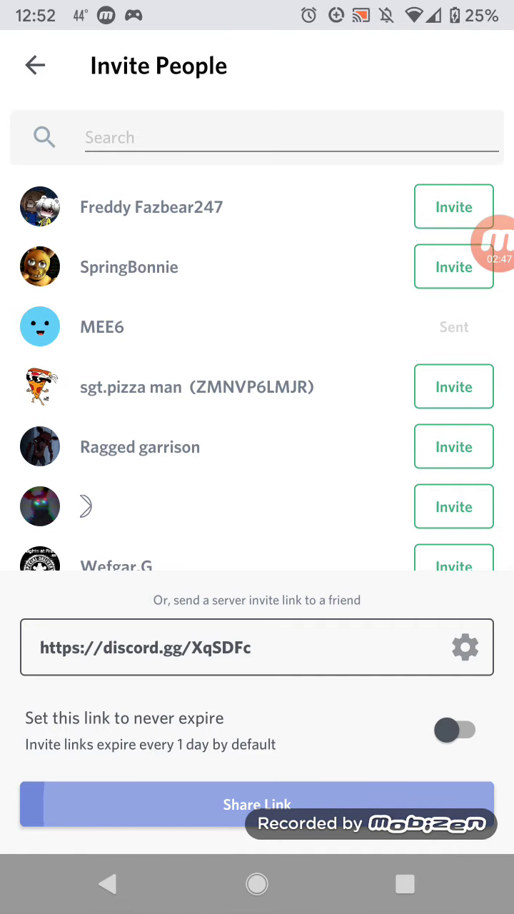
left_click(34, 65)
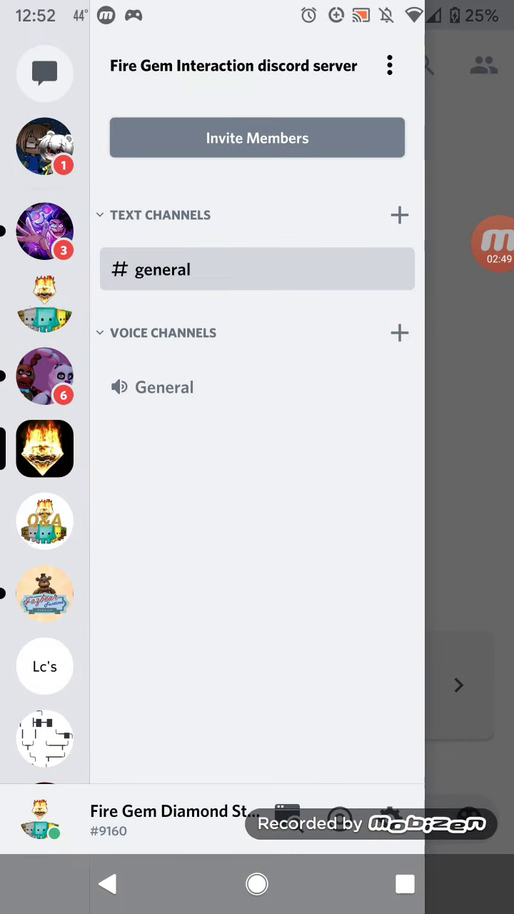
Tap the #general channel in the drawer a few times without opening its options.
left_click(257, 269)
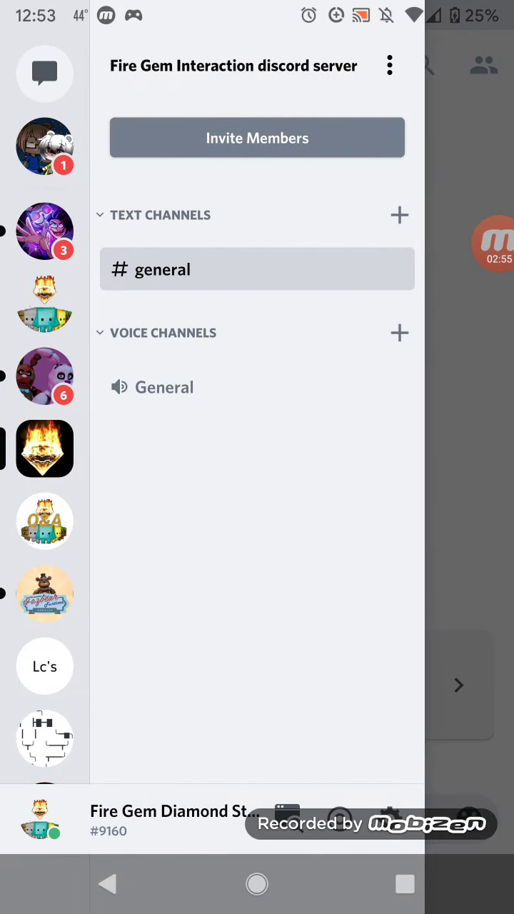
left_click(257, 268)
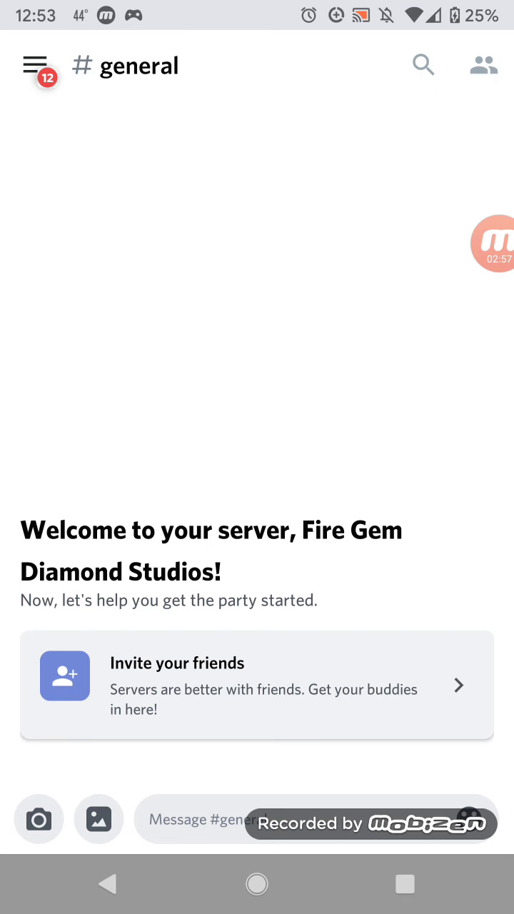
left_click(34, 64)
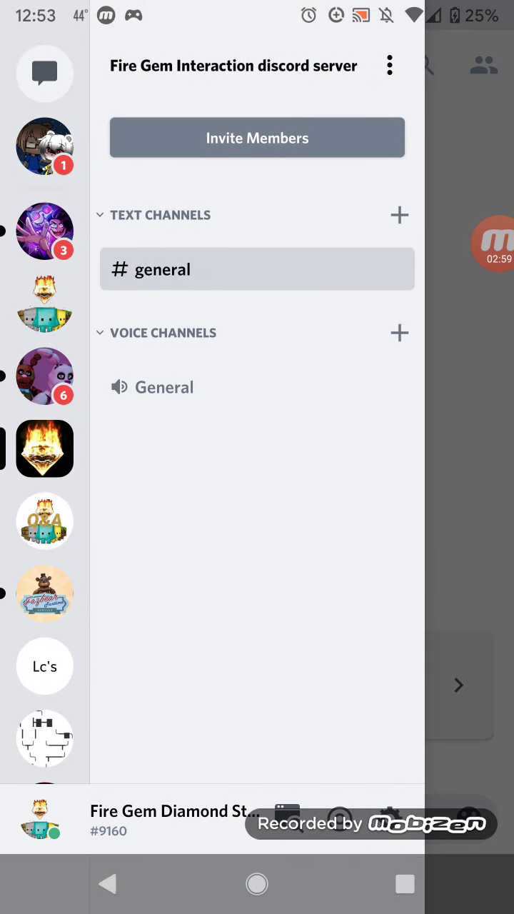
left_click(257, 269)
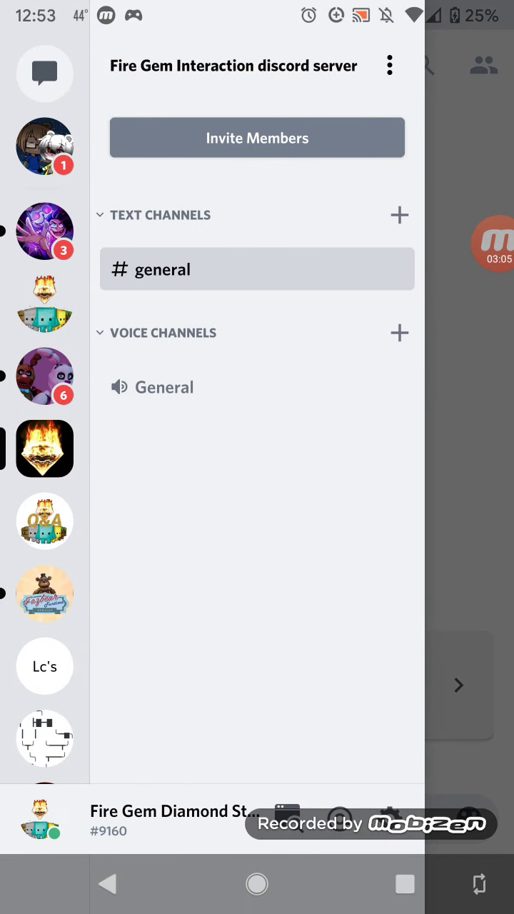
left_click(257, 268)
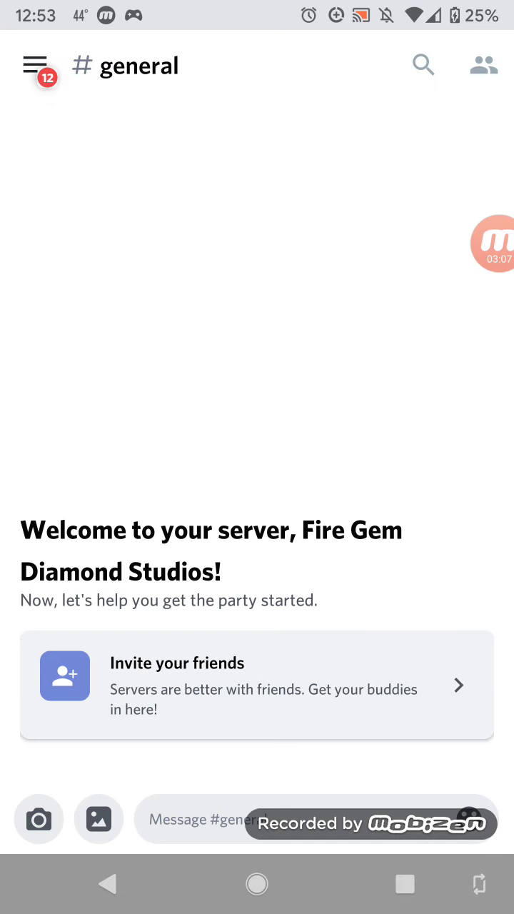
Open the general channel's settings and clear its name field for renaming.
left_click(34, 64)
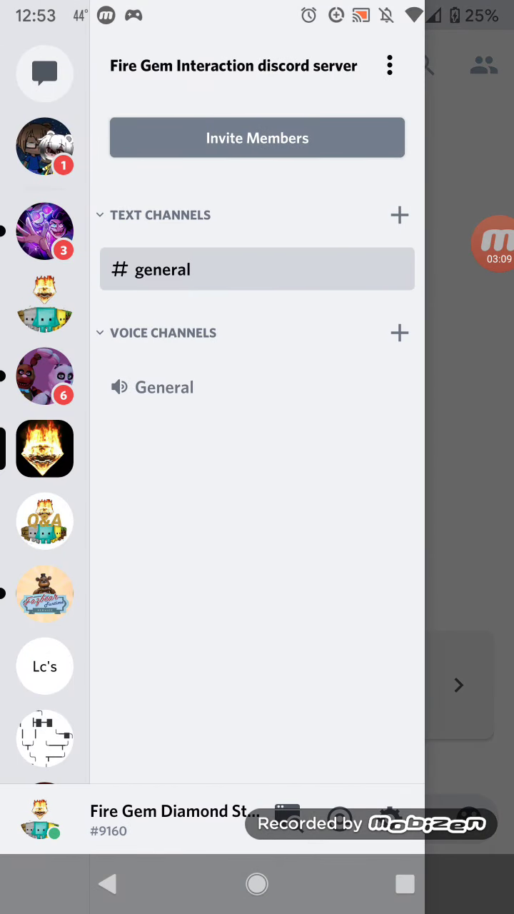
left_click(257, 268)
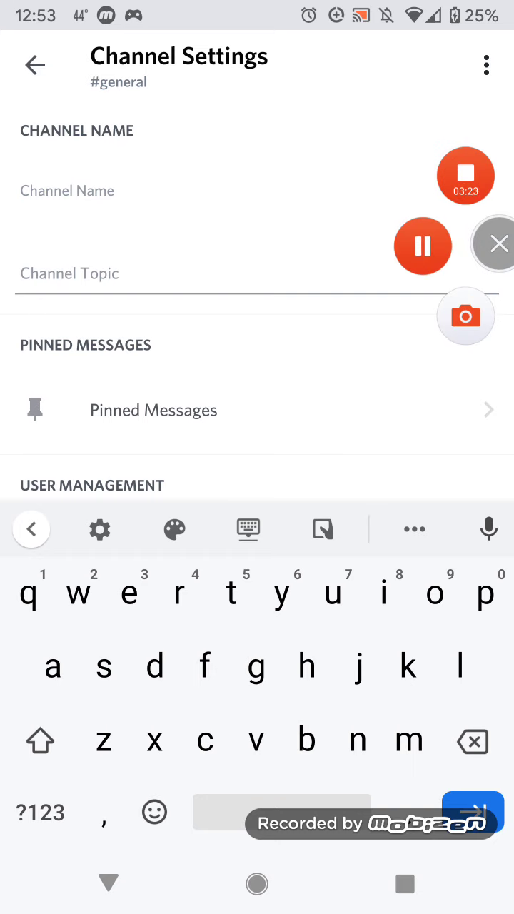
left_click(492, 243)
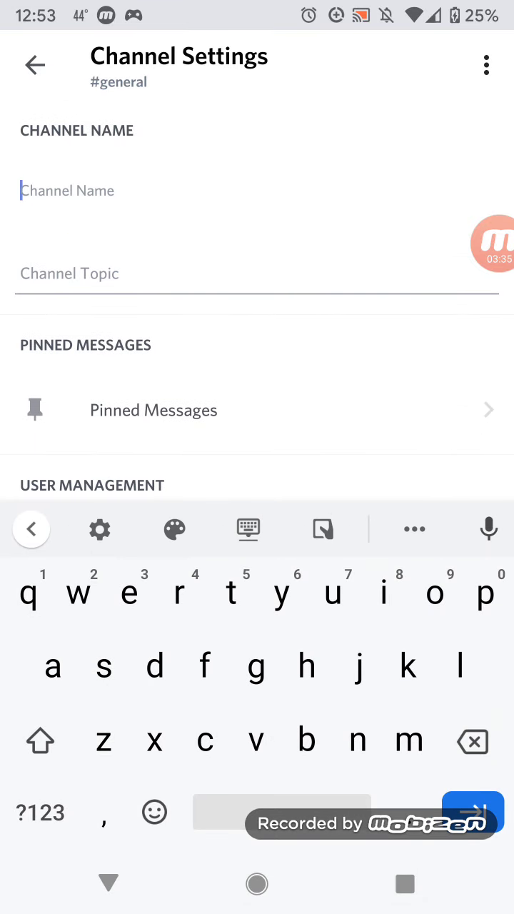
Name the channel 'chat' with topic 'this is where I will talk to you guys'.
type("g")
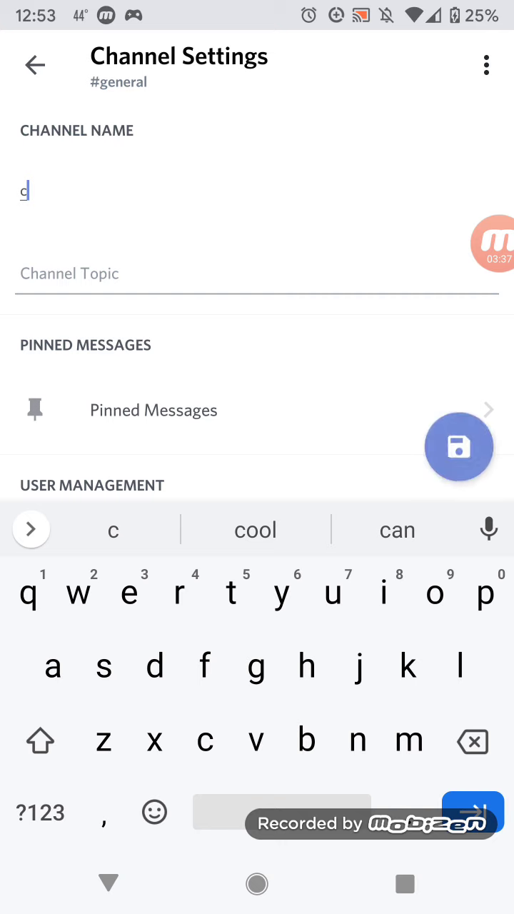
type("hat")
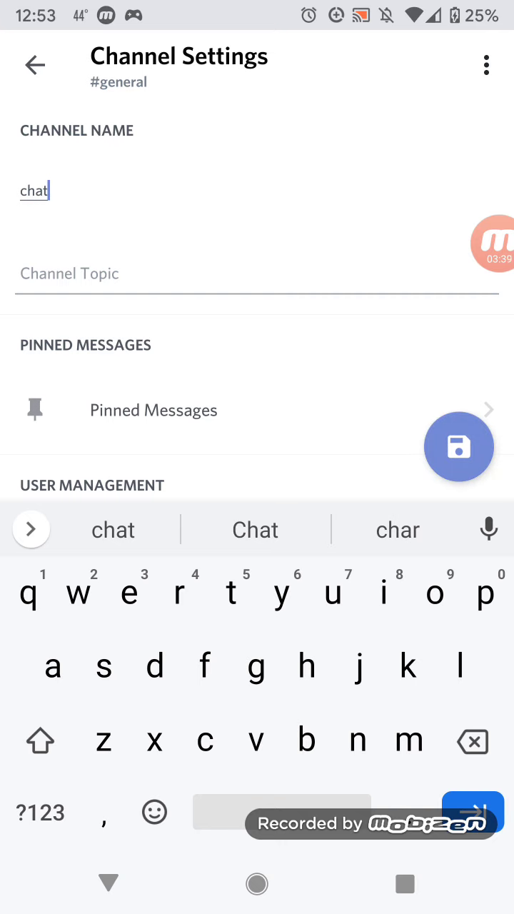
left_click(257, 274)
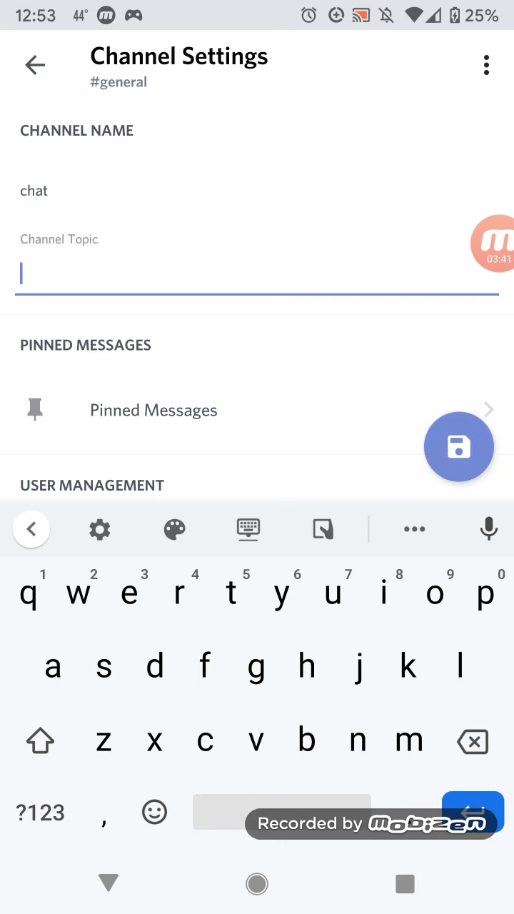
type("this is")
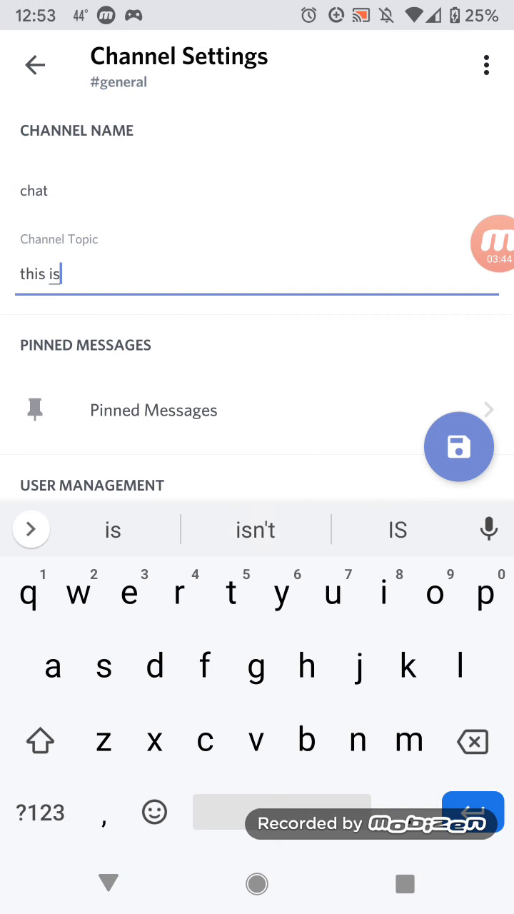
type("wher")
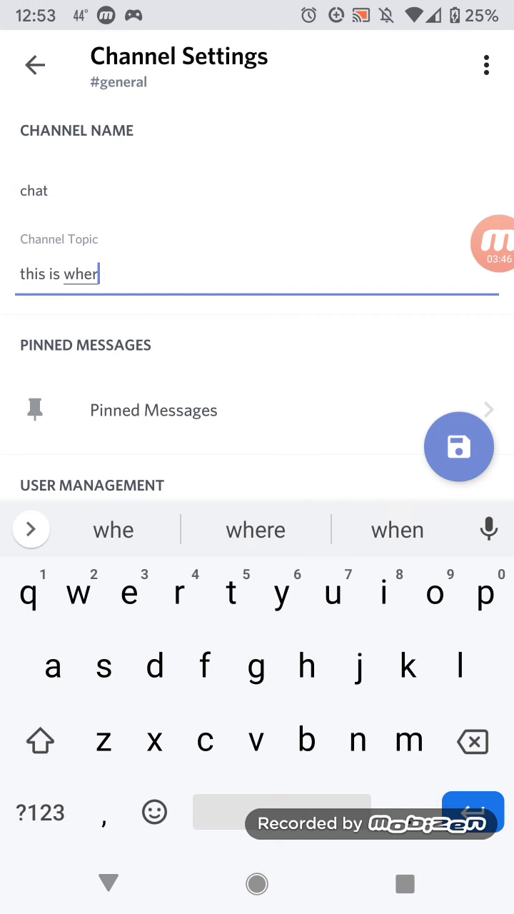
type("e I will talk to you g")
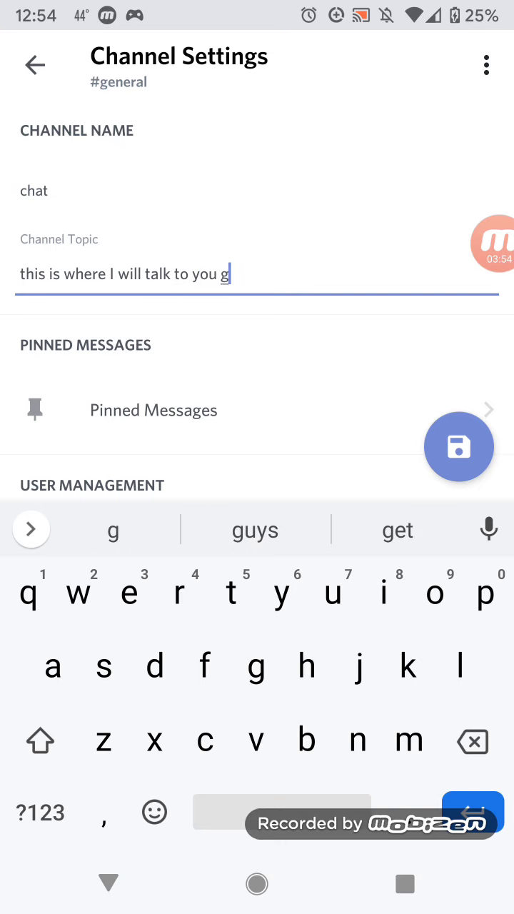
left_click(254, 528)
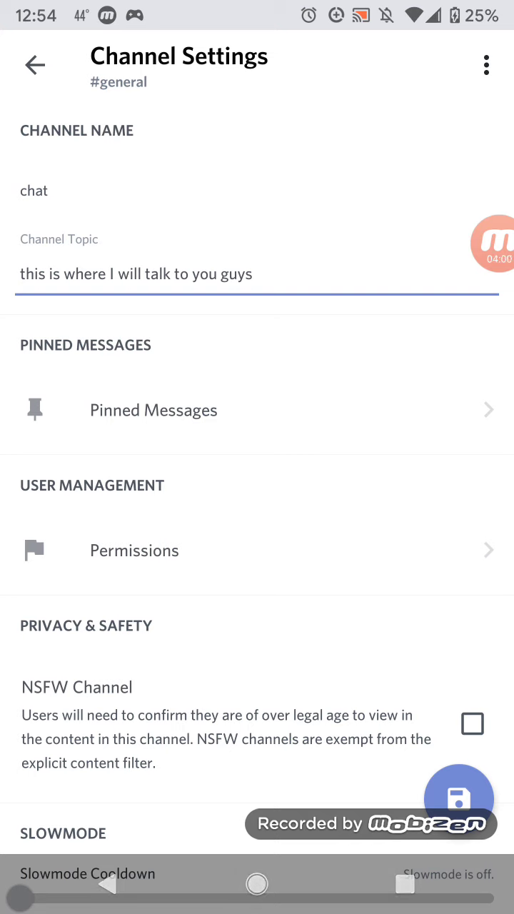
Save the channel changes and leave the settings back to the server.
left_click(460, 796)
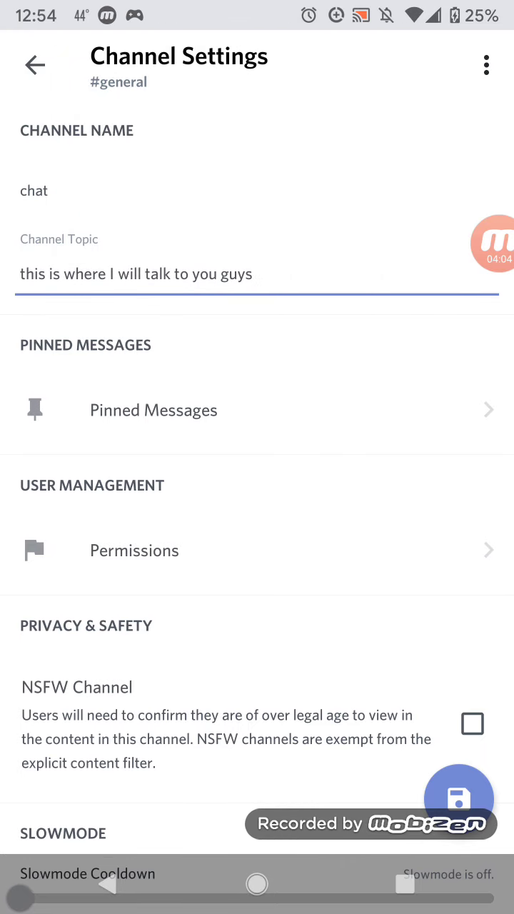
left_click(35, 66)
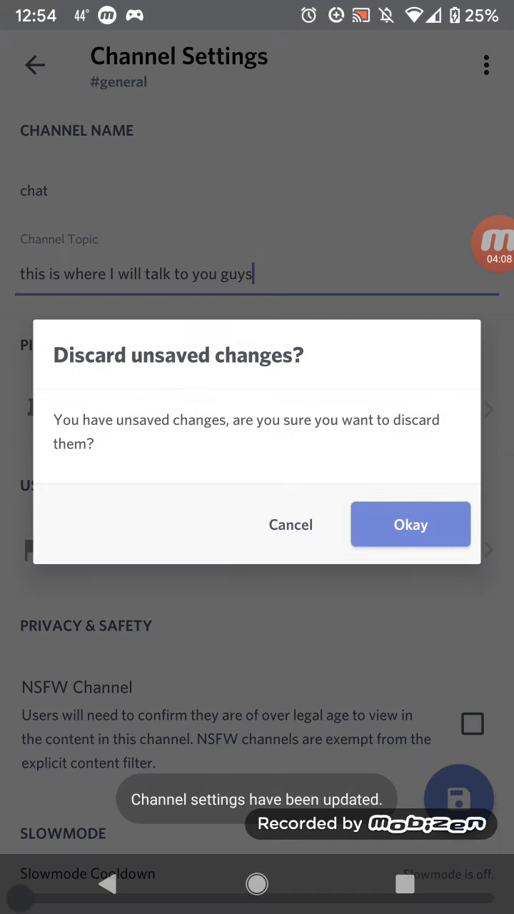
left_click(411, 524)
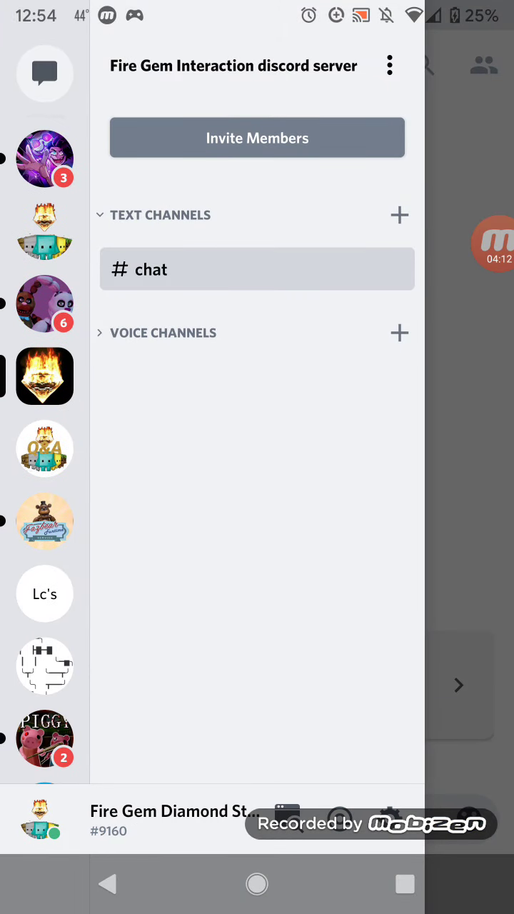
Back out of creating a channel and open the General voice channel's options.
left_click(400, 214)
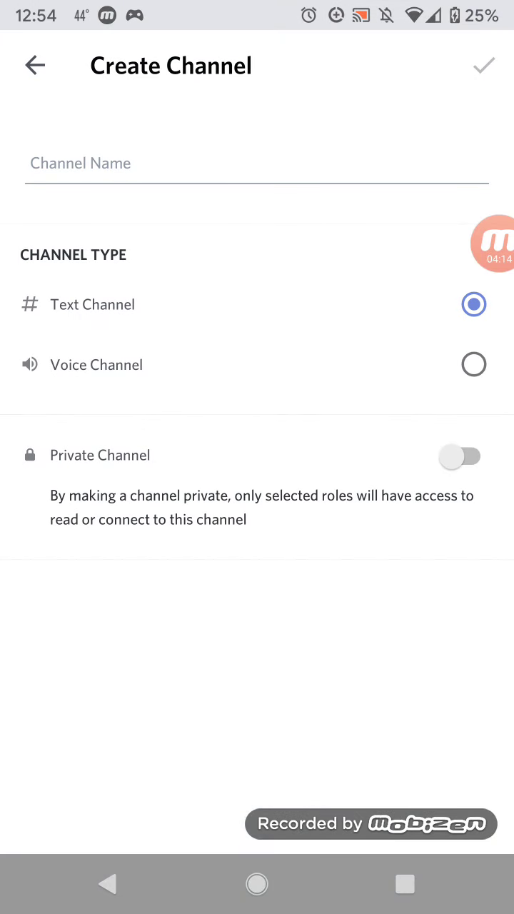
left_click(34, 65)
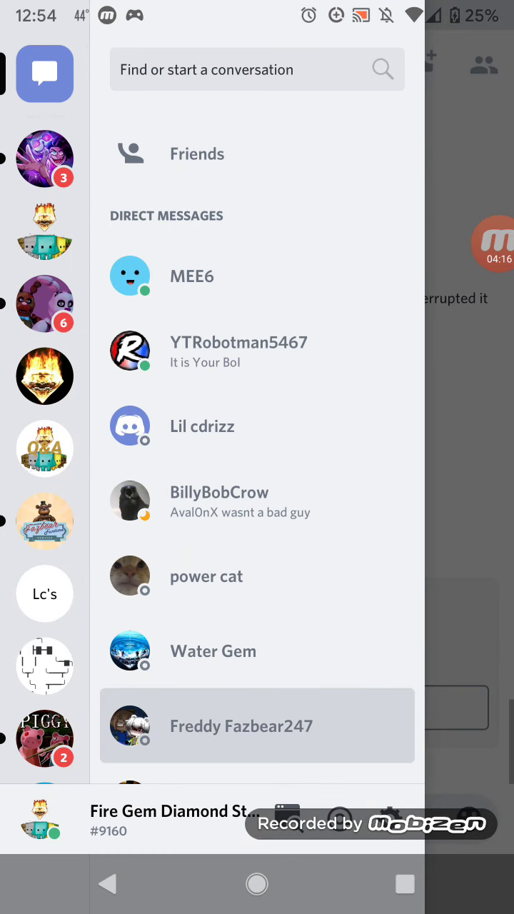
left_click(45, 377)
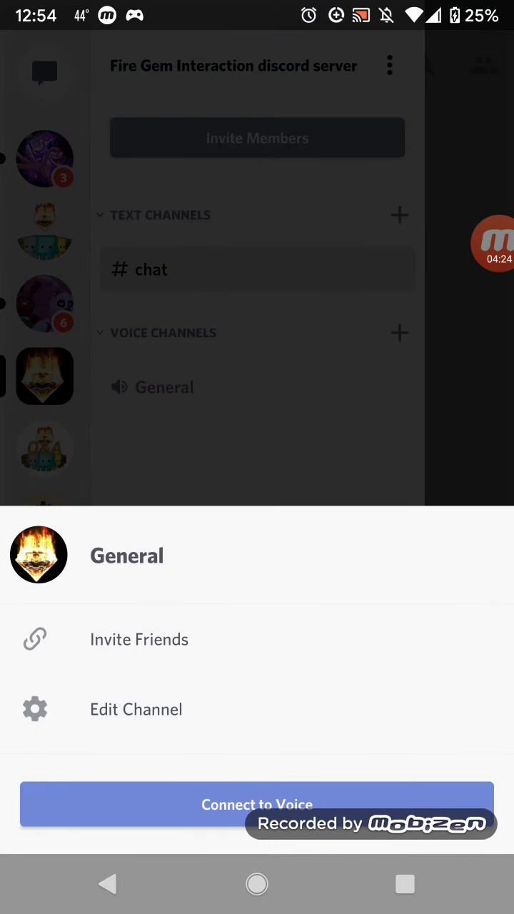
Rename the General voice channel to 'voice chat', save and leave its settings.
left_click(136, 708)
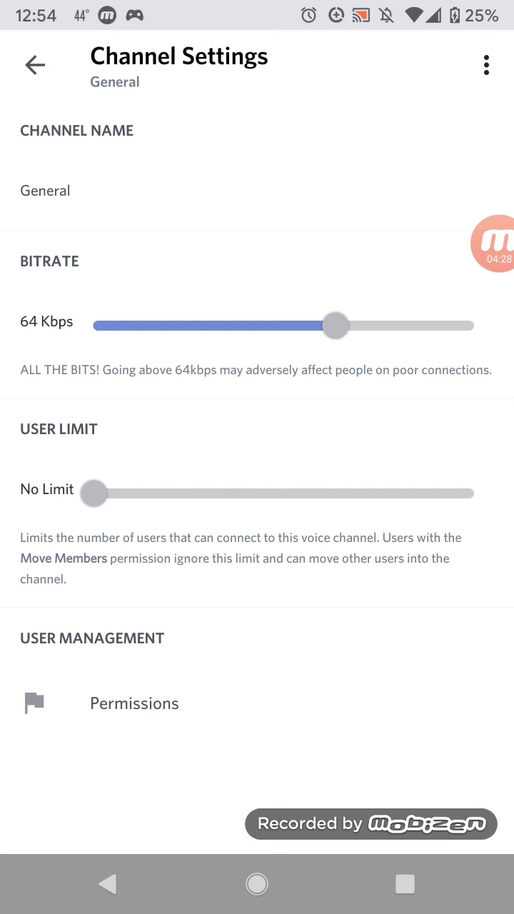
left_click(44, 191)
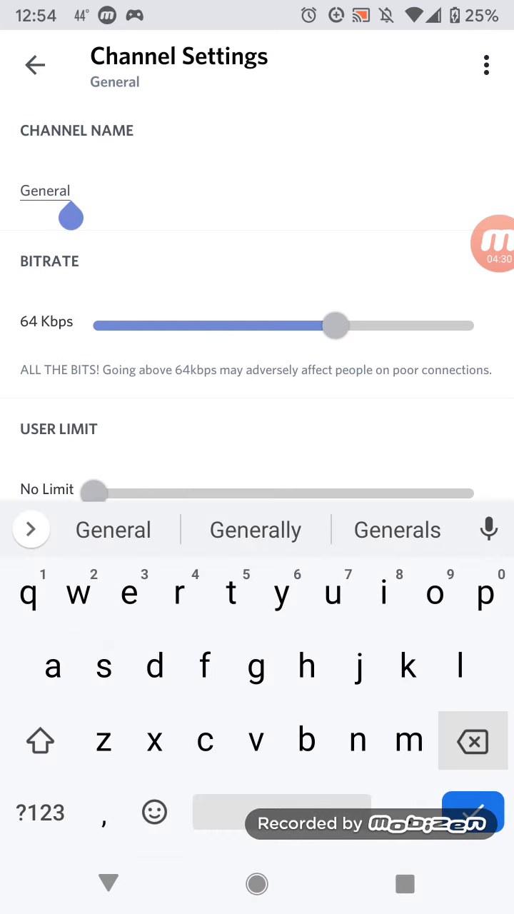
type("voice chat")
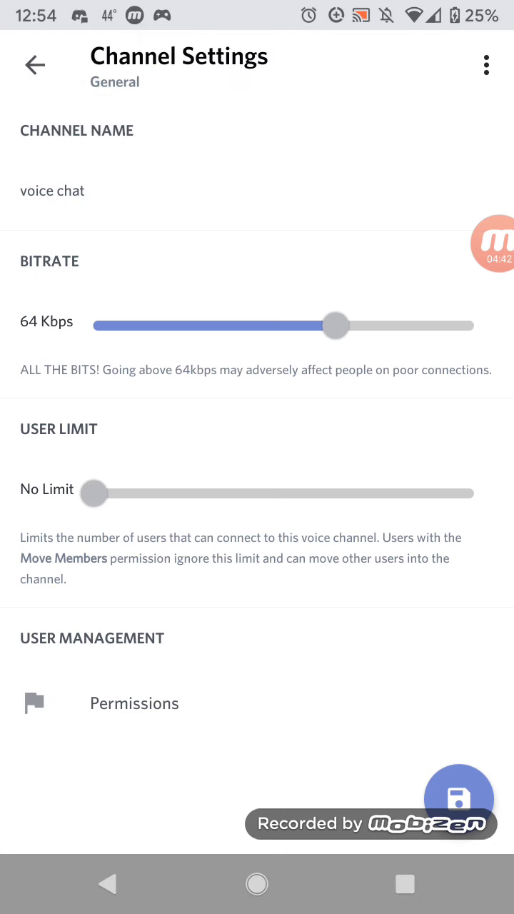
left_click(460, 796)
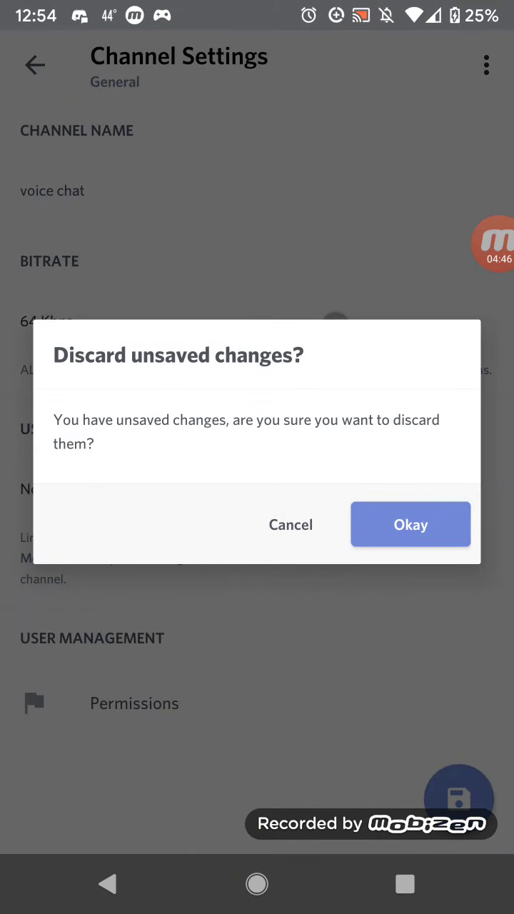
left_click(412, 524)
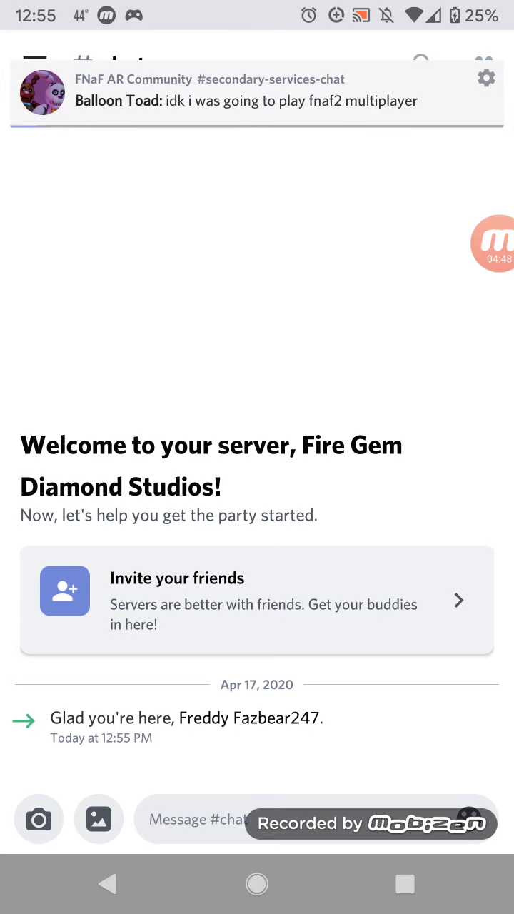
Send a 'Hello' message in the #chat channel.
left_click(200, 820)
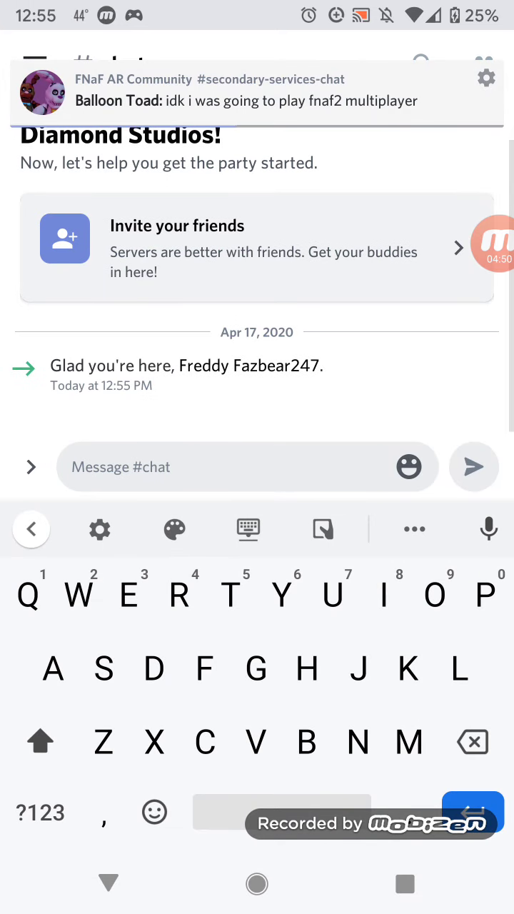
type("Hell")
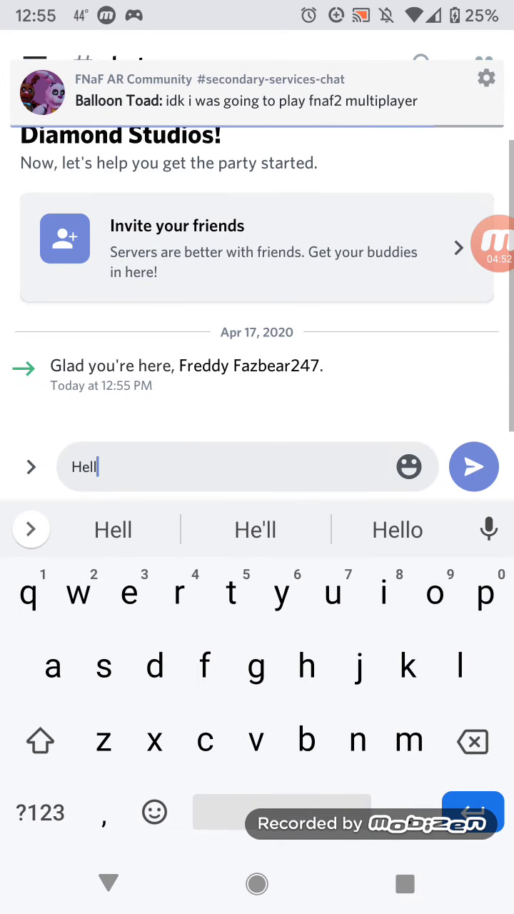
left_click(474, 465)
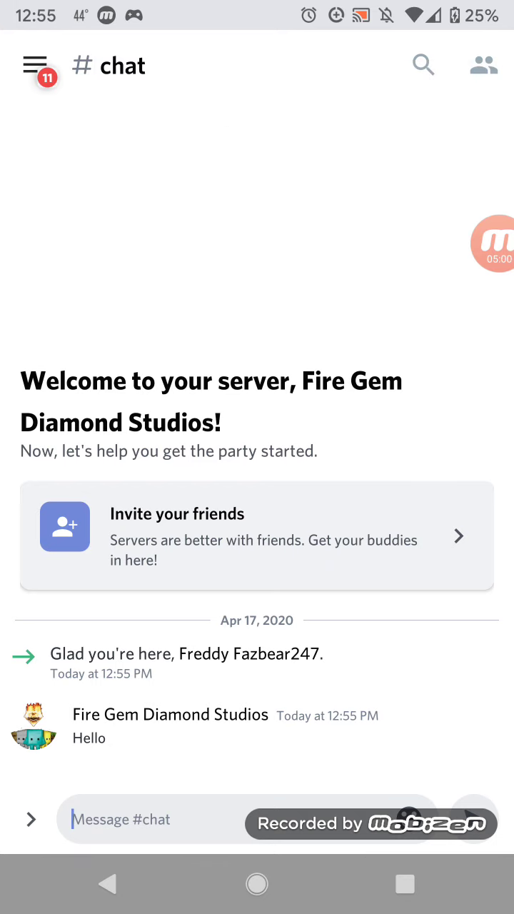
Check the channel list to see the 'voice chat' voice channel.
left_click(34, 64)
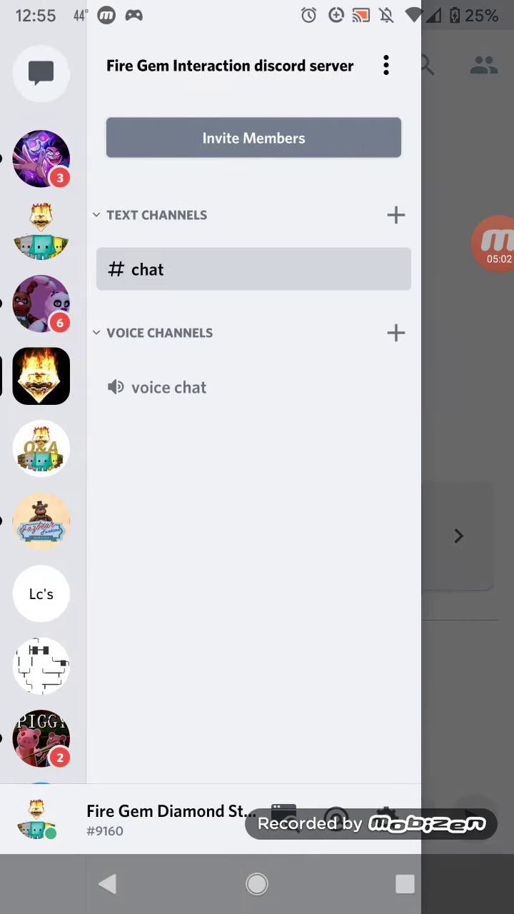
left_click(254, 268)
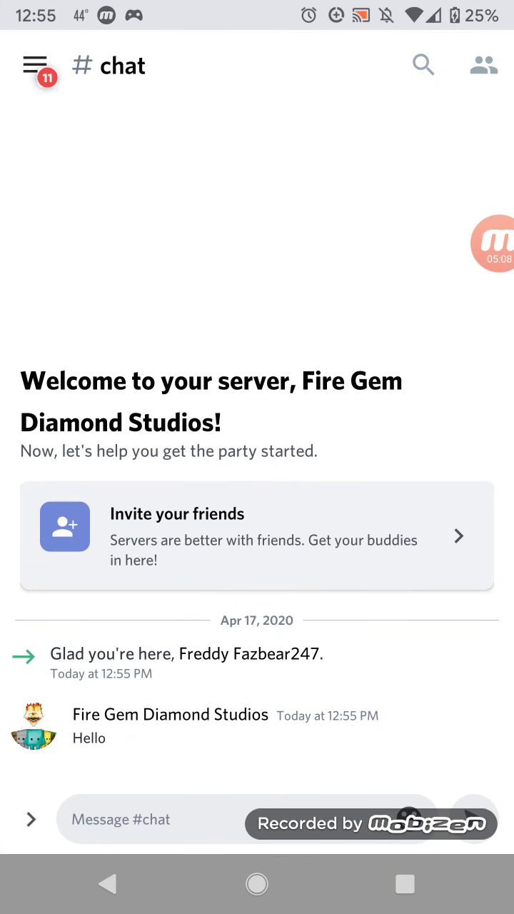
left_click(35, 64)
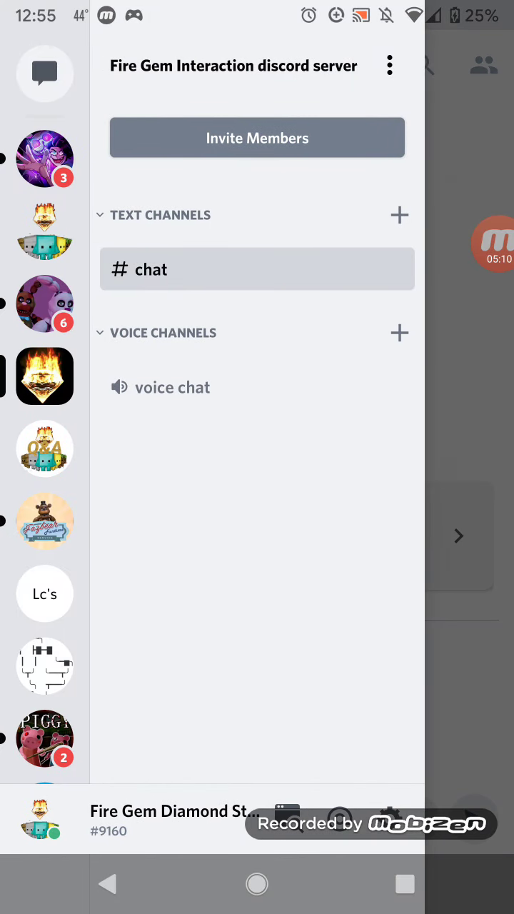
left_click(389, 66)
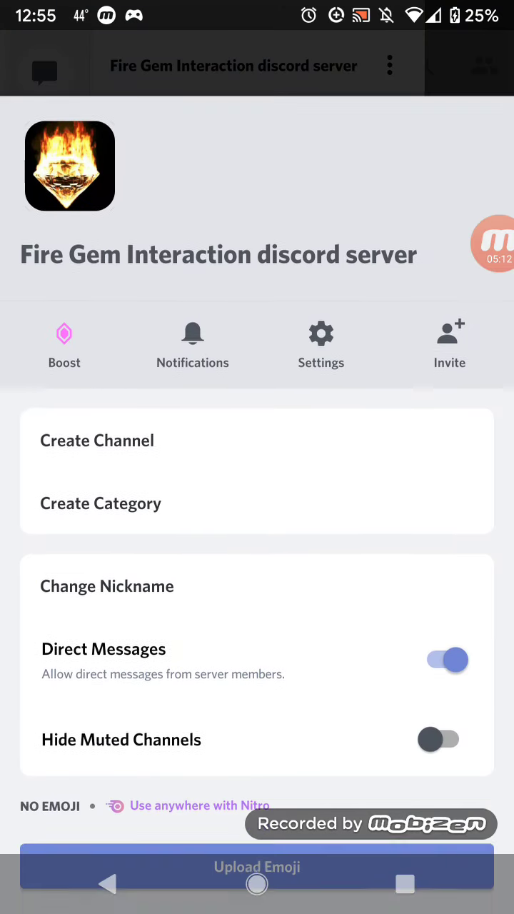
left_click(320, 343)
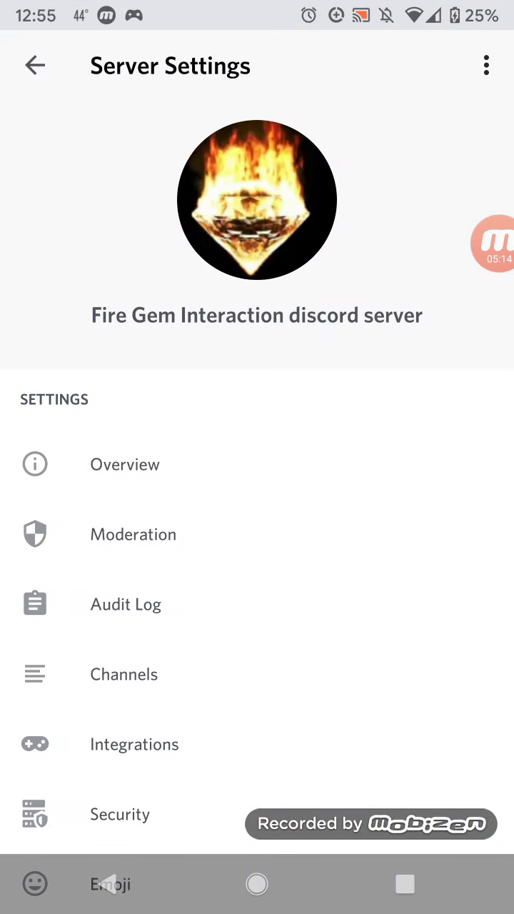
scroll("down", 3)
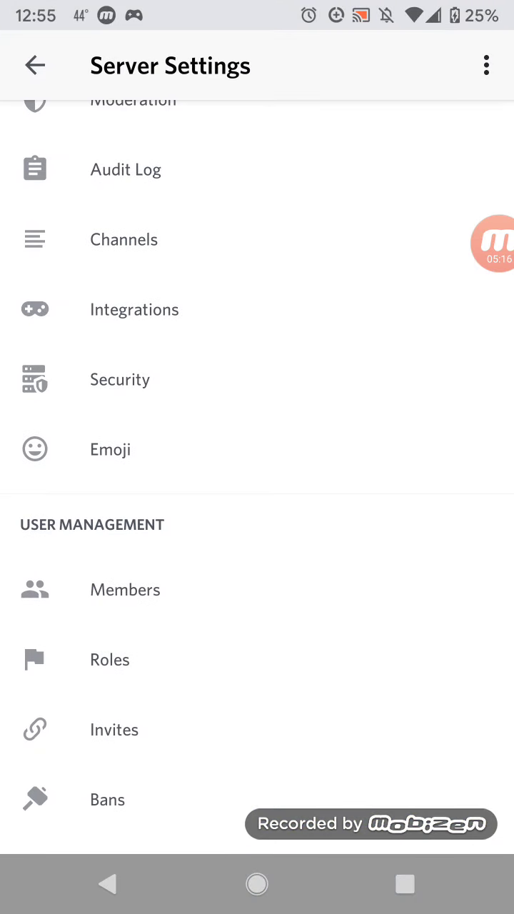
left_click(126, 588)
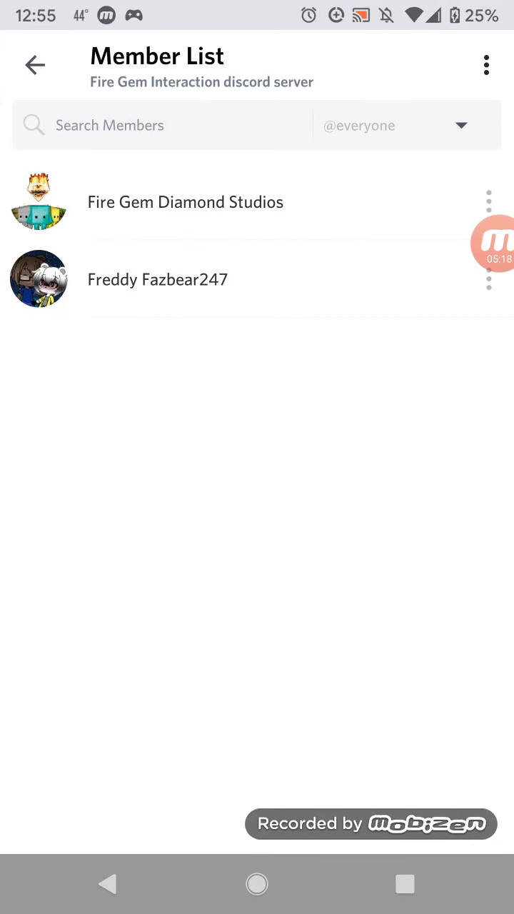
left_click(35, 64)
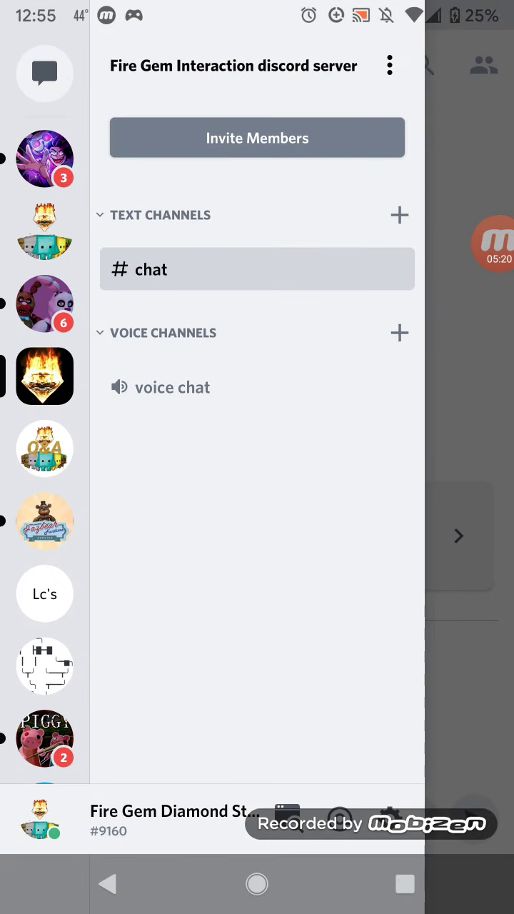
left_click(257, 268)
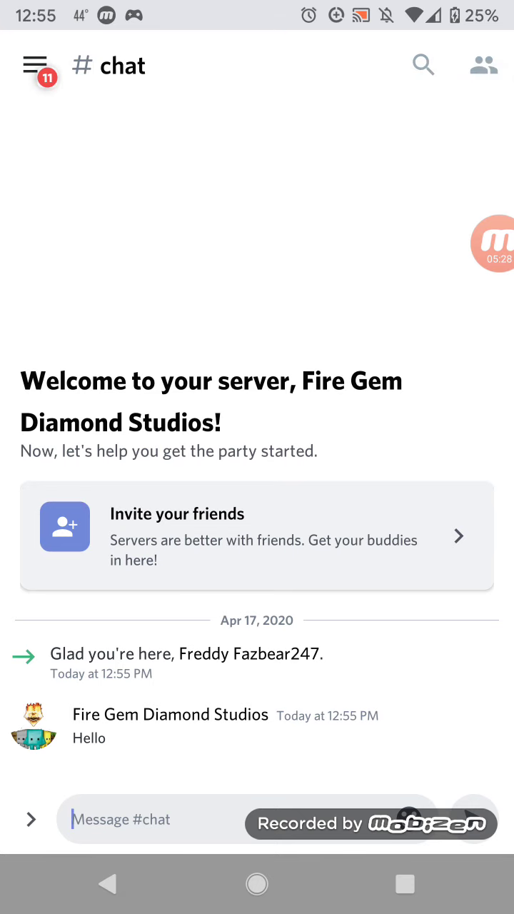
Send "This is where all diamond blokkits go to talk to me and each other" in #chat.
type("This is where a")
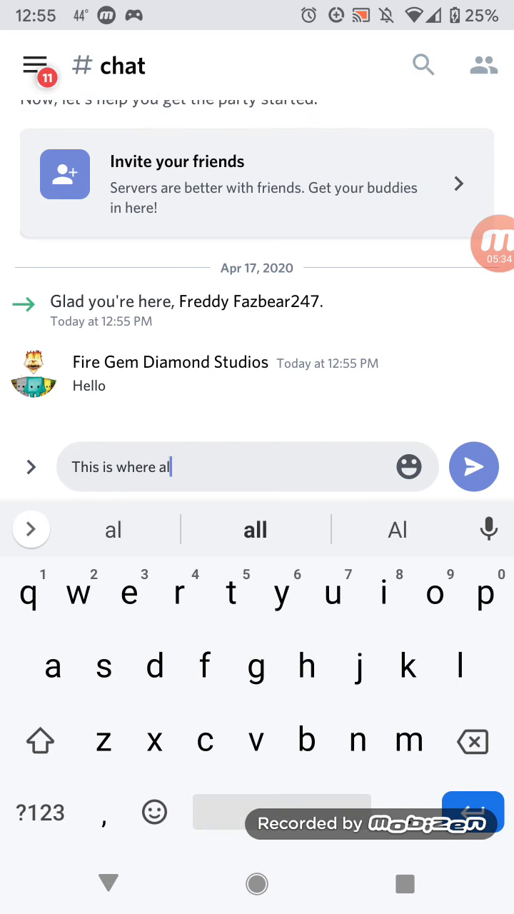
type("l dia")
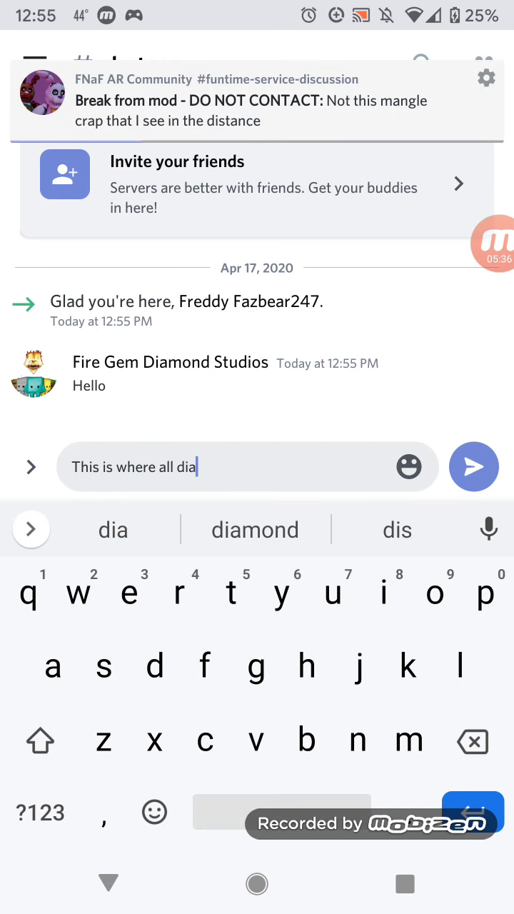
type("mond blokkits go to")
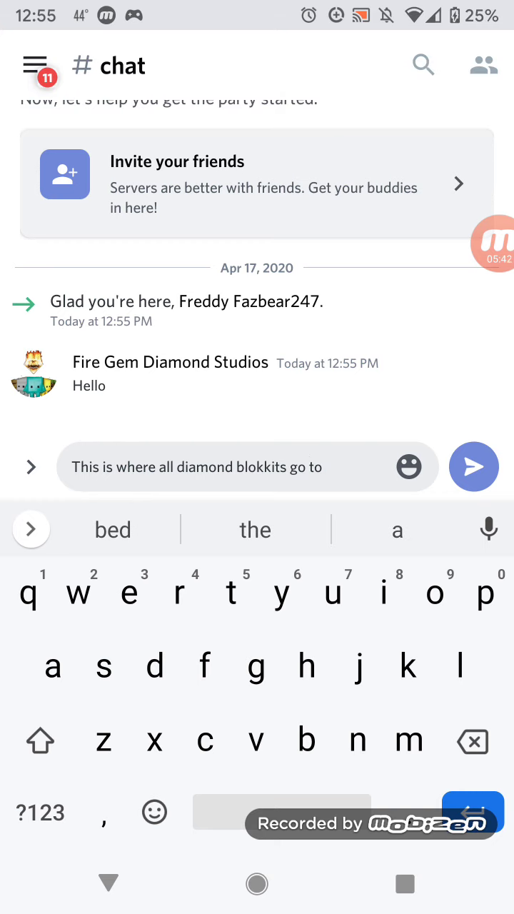
type("talk")
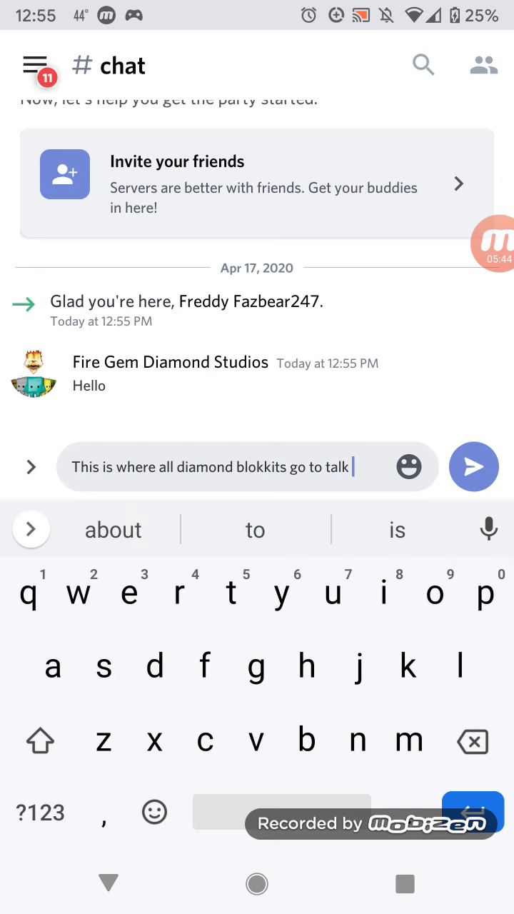
type("to me")
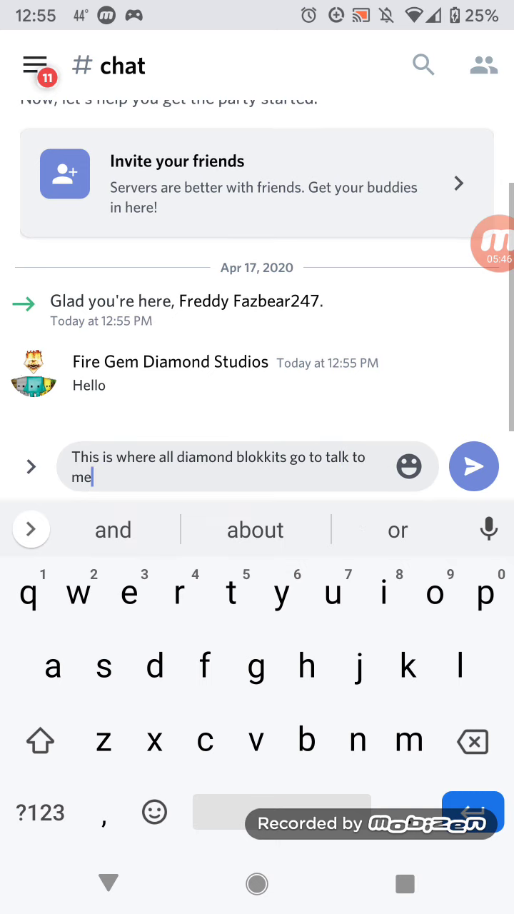
type("and each oth")
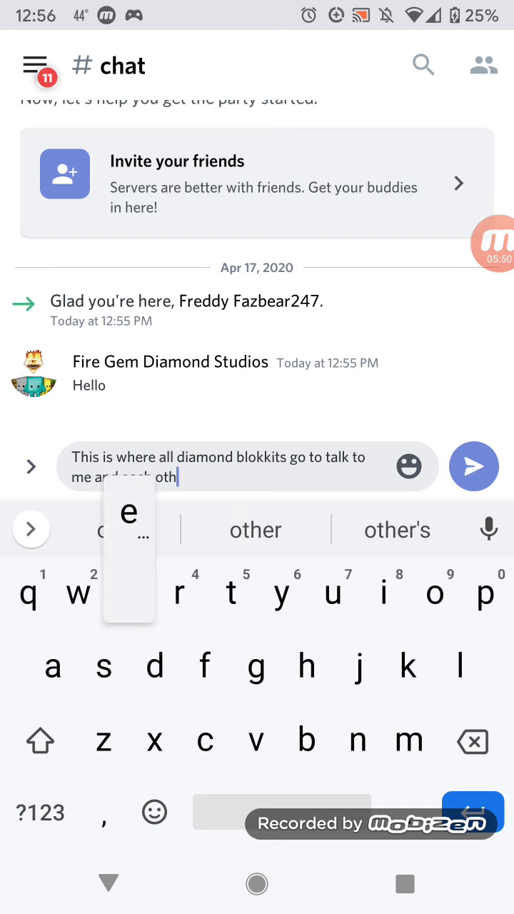
left_click(474, 466)
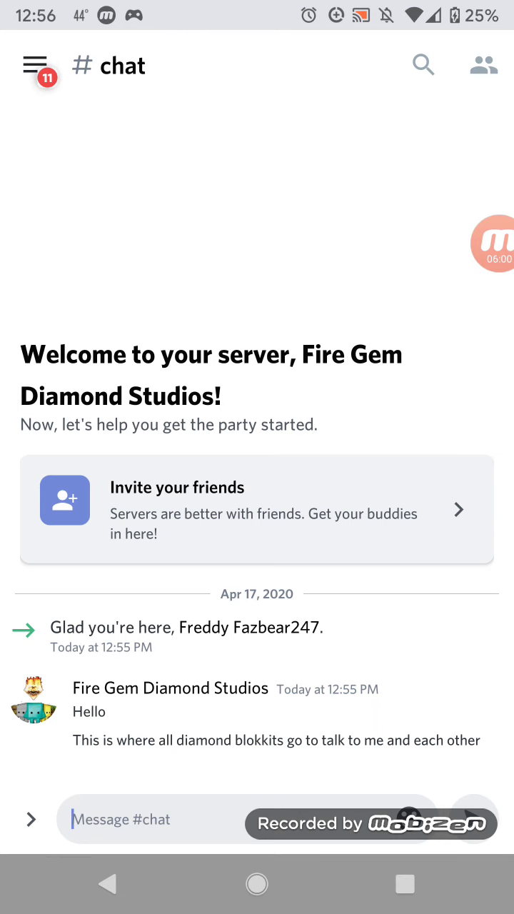
left_click(34, 64)
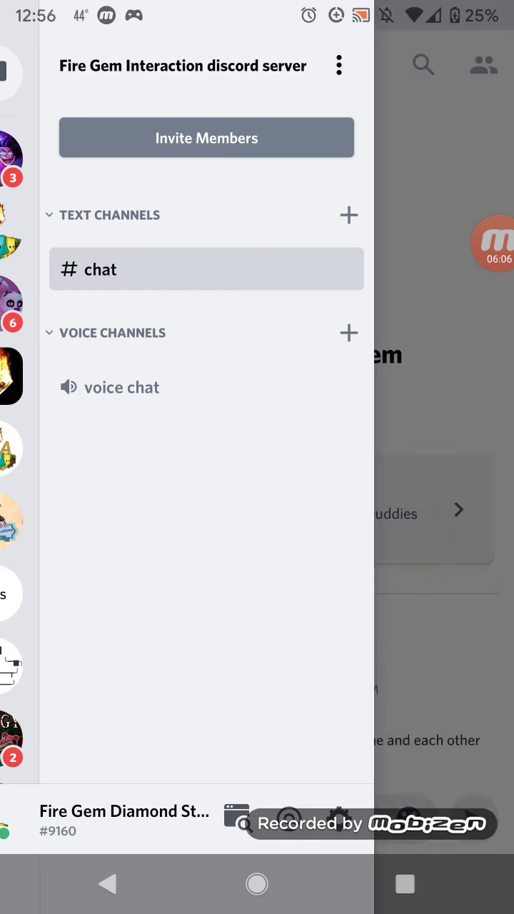
left_click(205, 269)
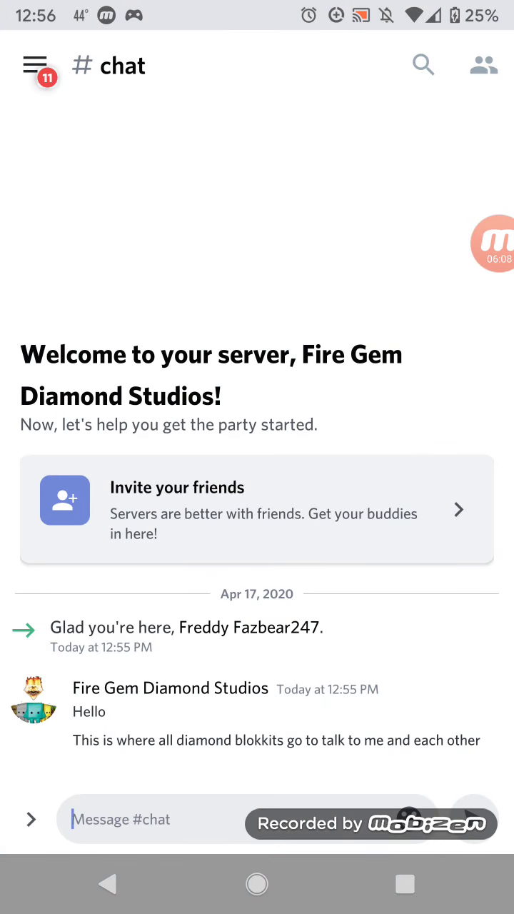
left_click(492, 242)
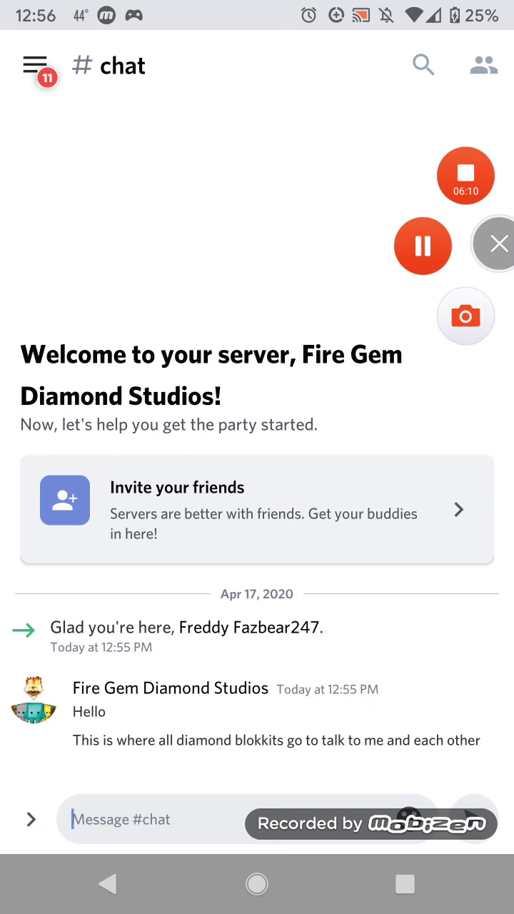